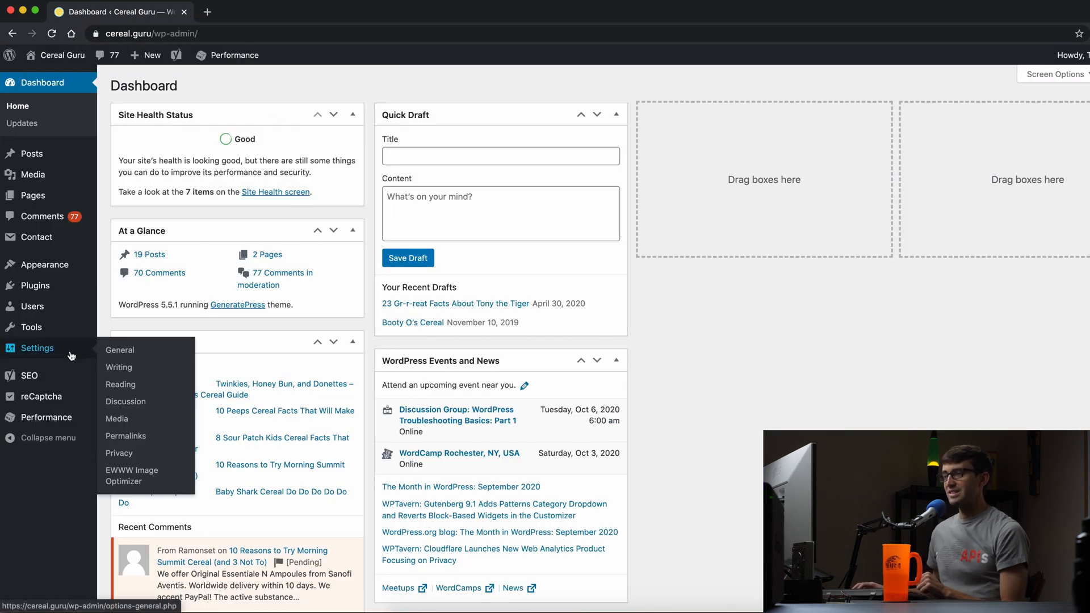
Go to Settings > Discussion and scroll to the Disallowed Comment Keys box
{"action": "left_click", "coordinate": [125, 400]}
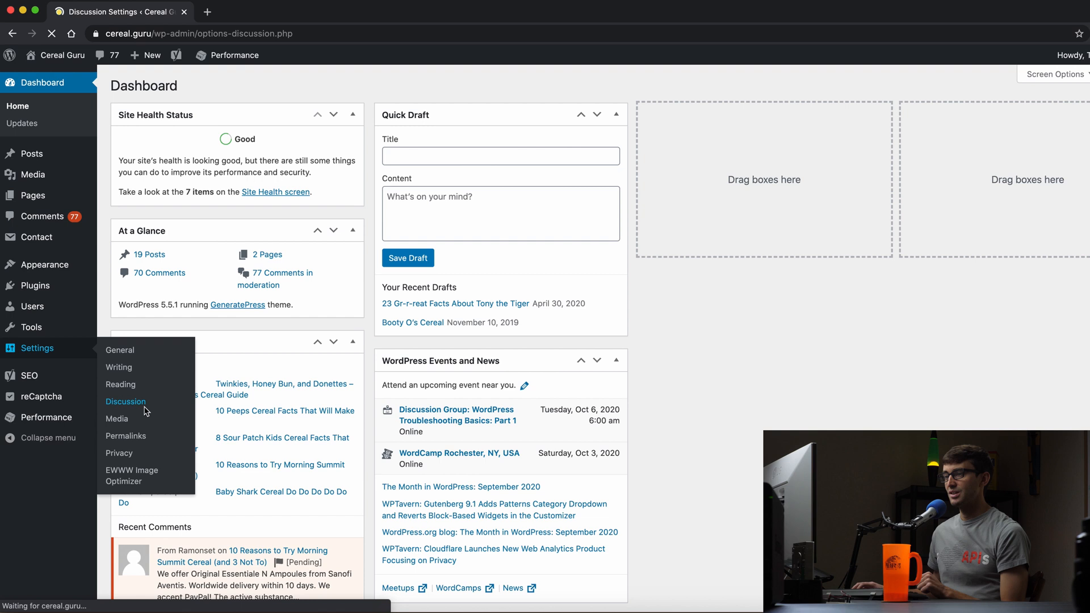
{"action": "left_click", "coordinate": [125, 400]}
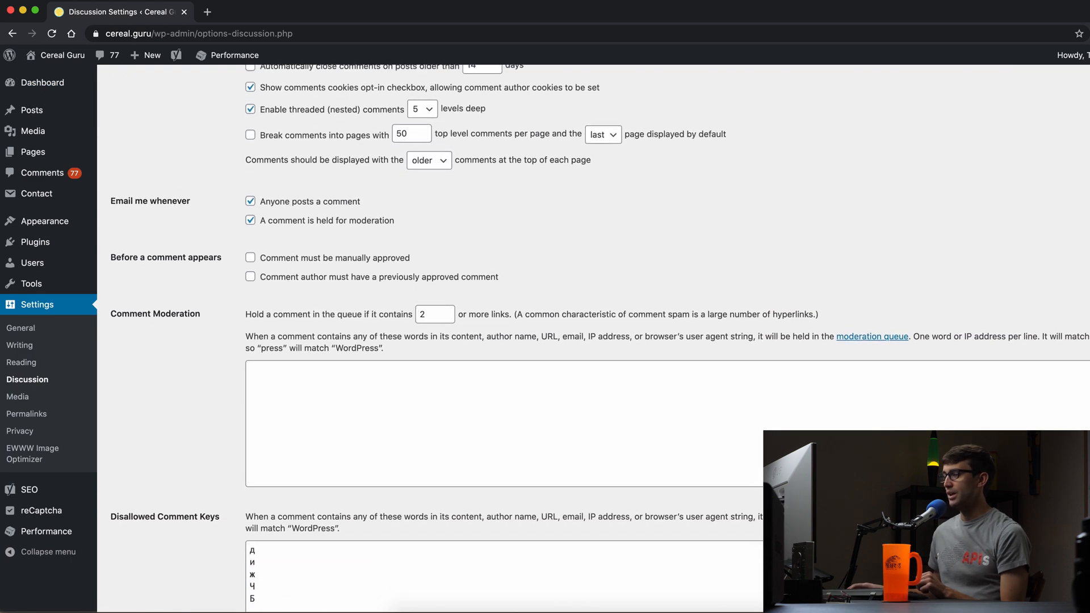
{"action": "scroll", "scroll_direction": "down", "scroll_amount": 3}
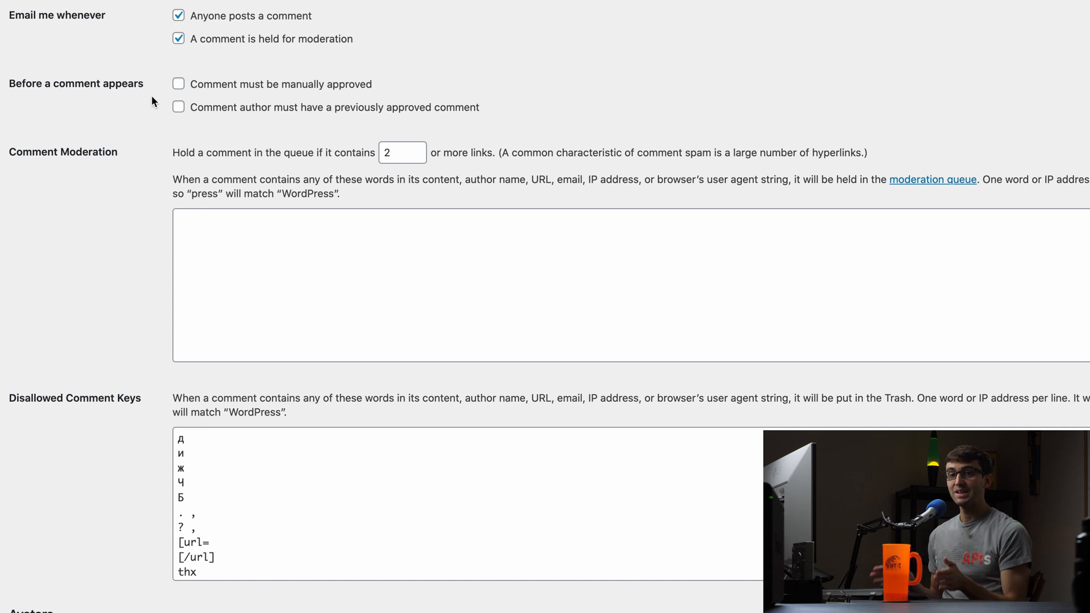
{"action": "mouse_move", "coordinate": [210, 92]}
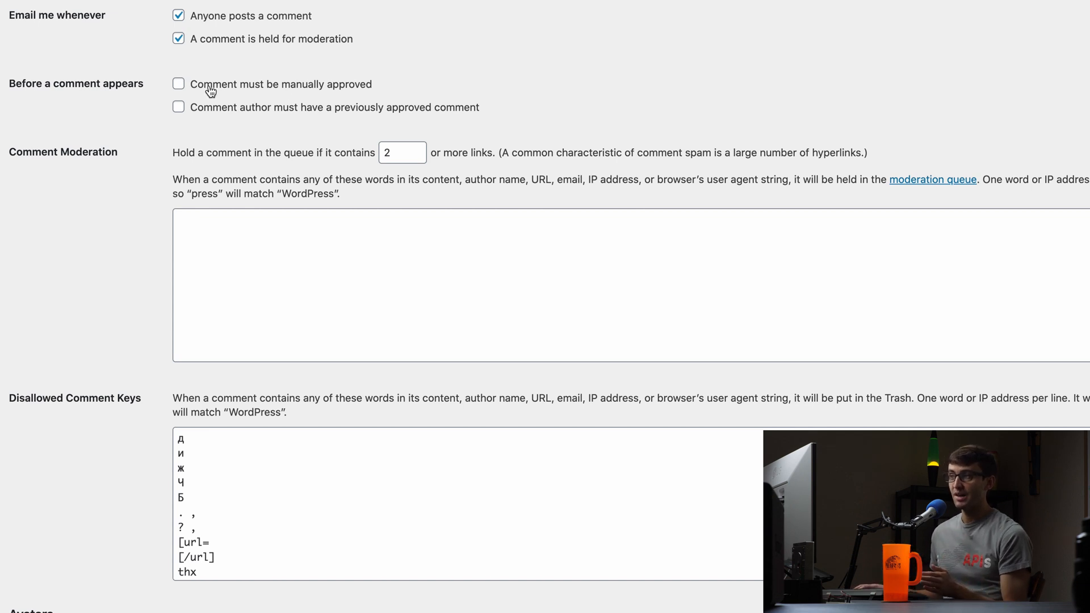
{"action": "mouse_move", "coordinate": [334, 82]}
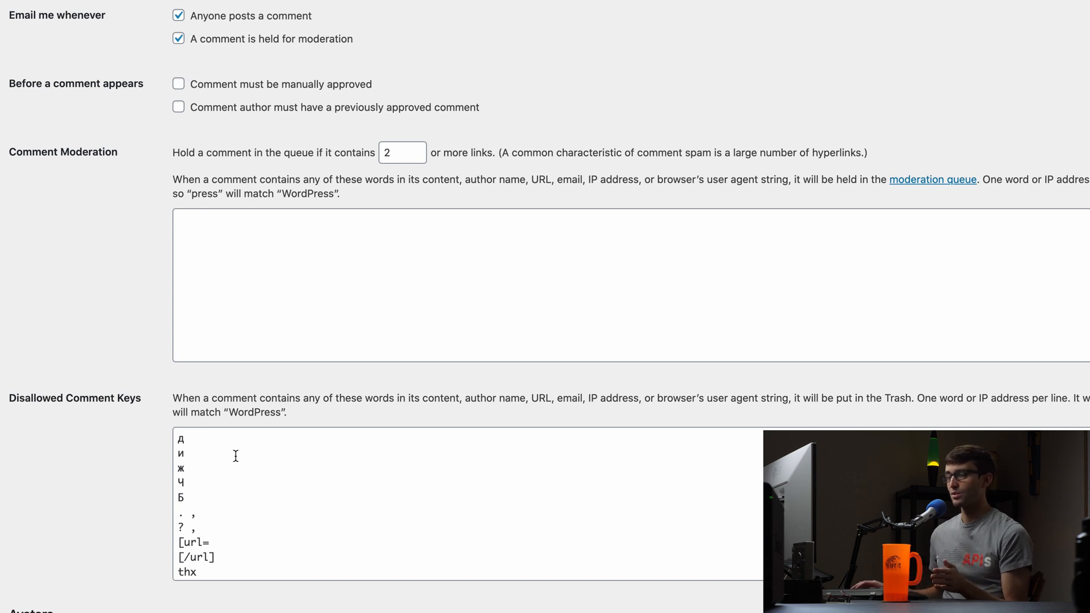
{"action": "mouse_move", "coordinate": [10, 402]}
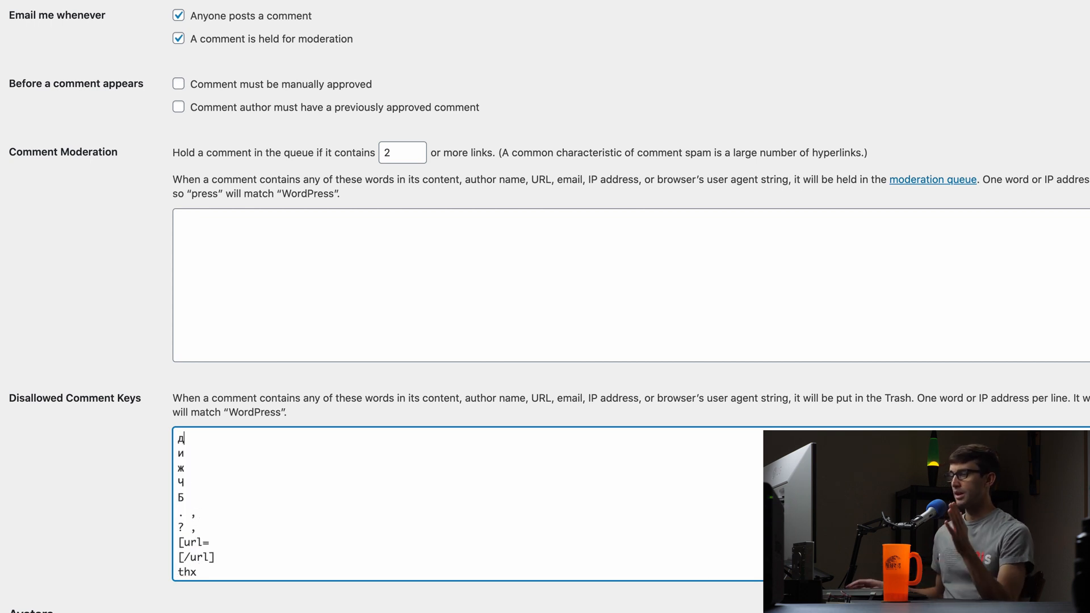
{"action": "left_click_drag", "start_coordinate": [183, 439], "coordinate": [183, 498]}
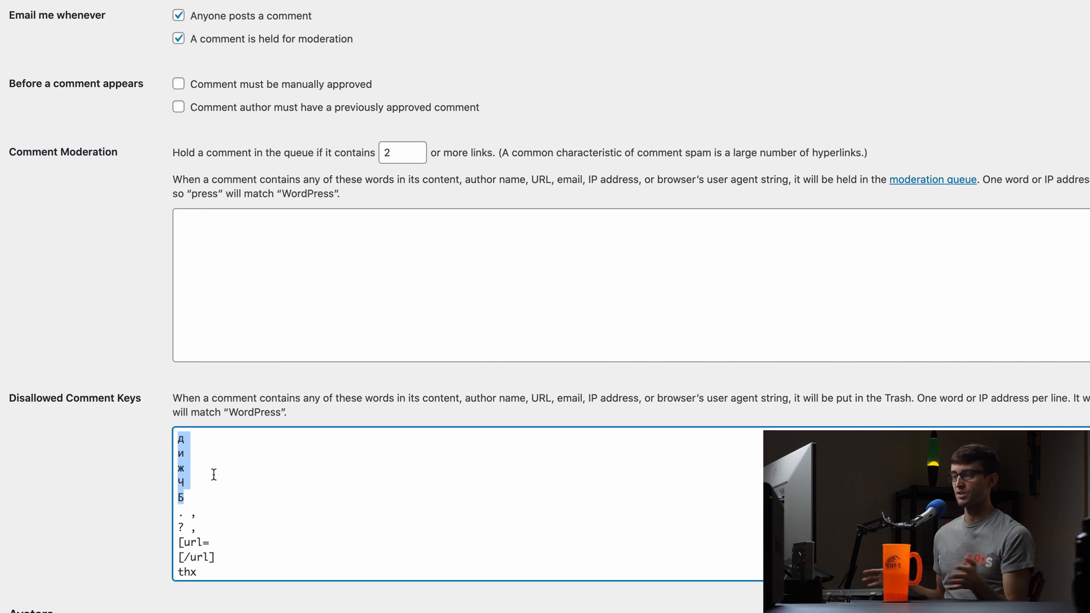
{"action": "left_click", "coordinate": [249, 482]}
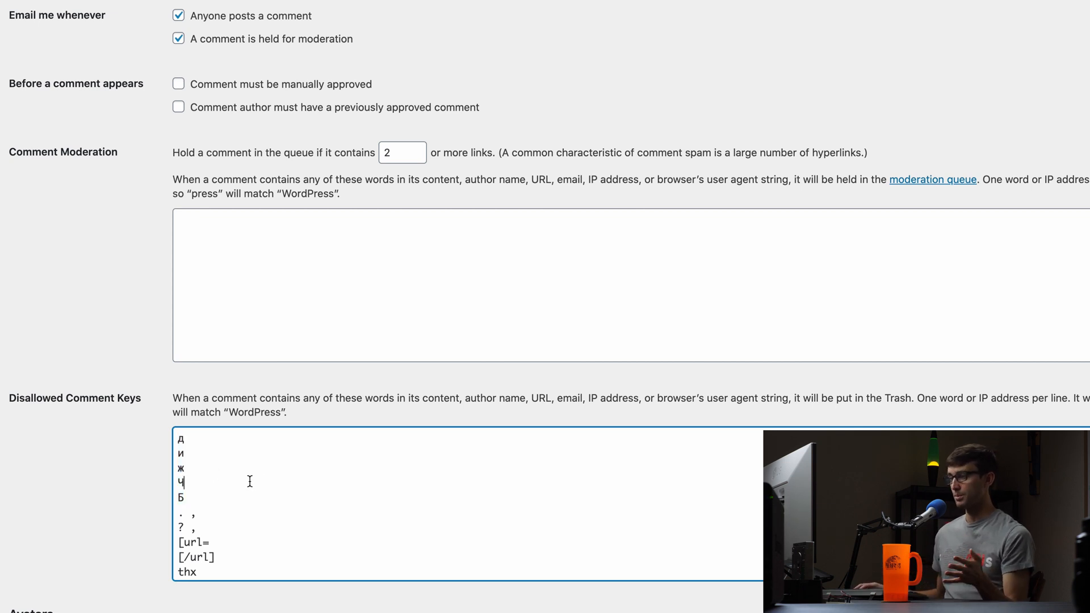
{"action": "type", "text": "sex"}
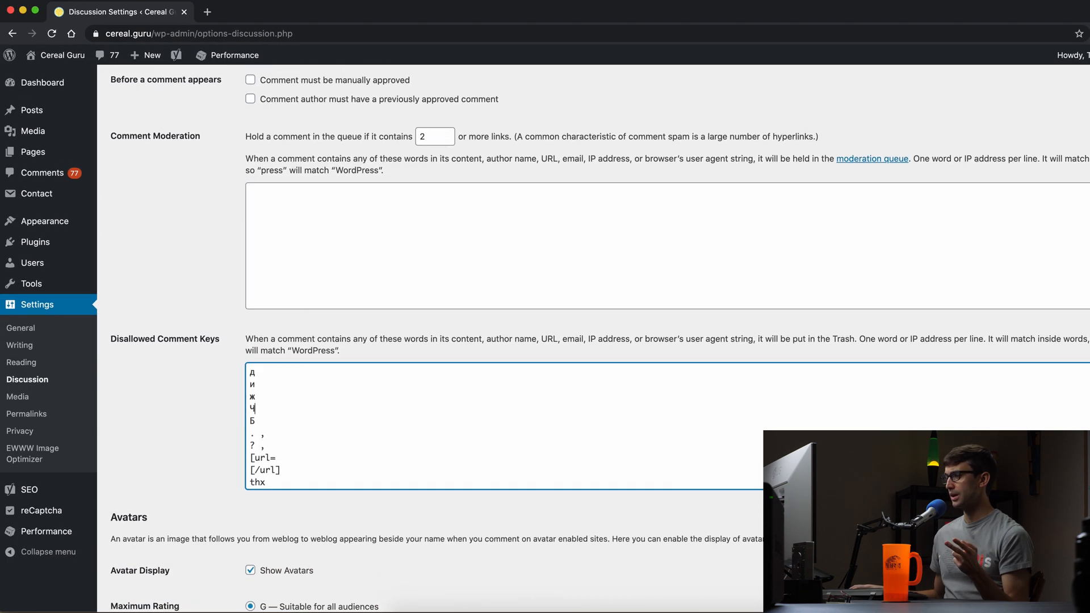
{"action": "scroll", "scroll_direction": "down", "scroll_amount": 3}
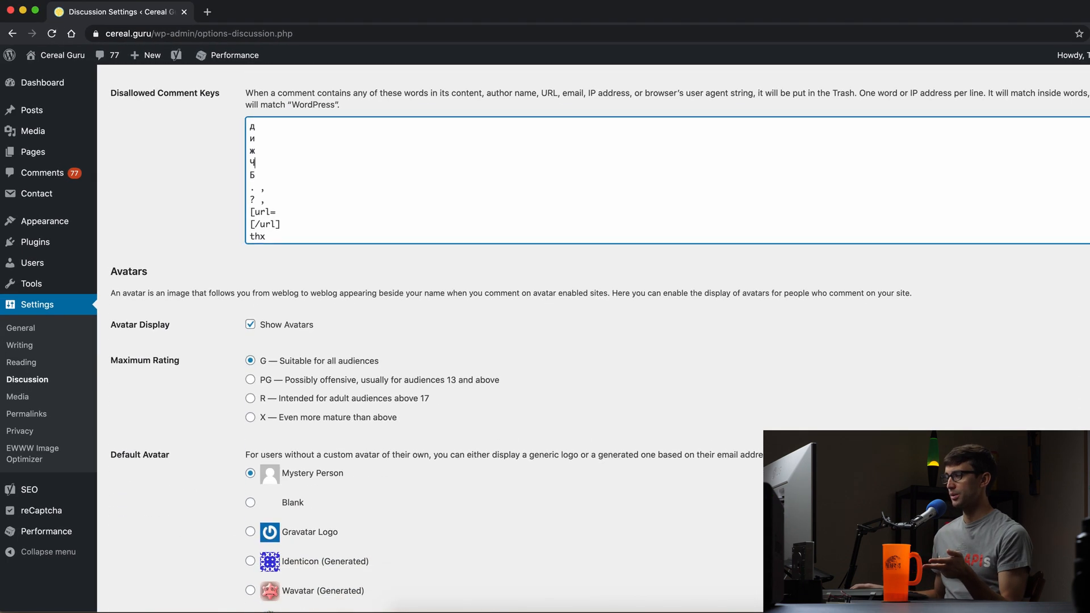
{"action": "left_click", "coordinate": [143, 549]}
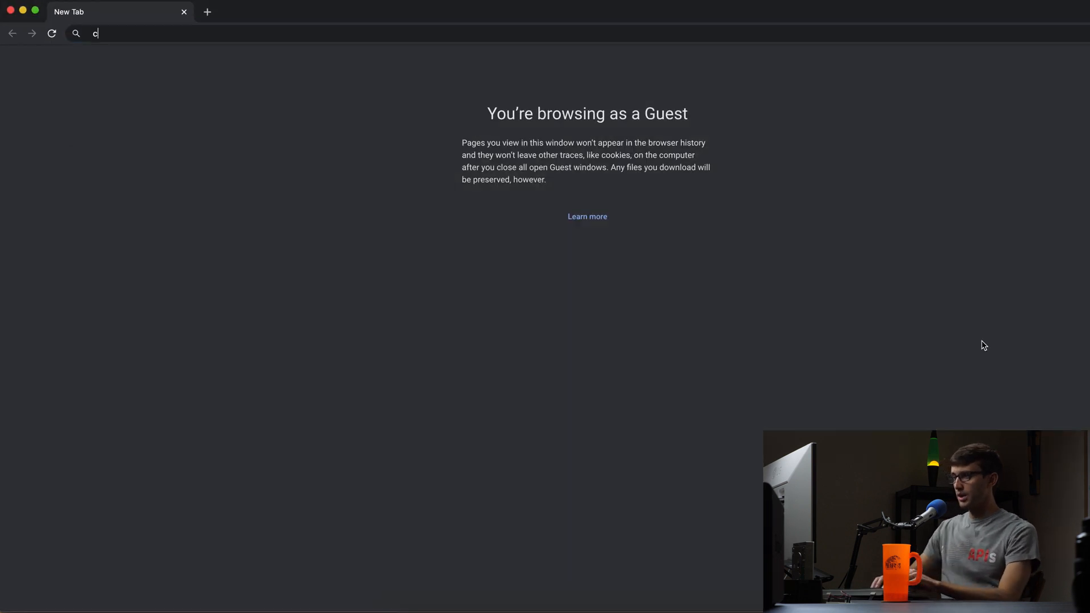
Visit cereal.guru as a guest and reach the Jolly Rancher Cereal post's Leave a Comment form
{"action": "type", "text": "ereal.guru"}
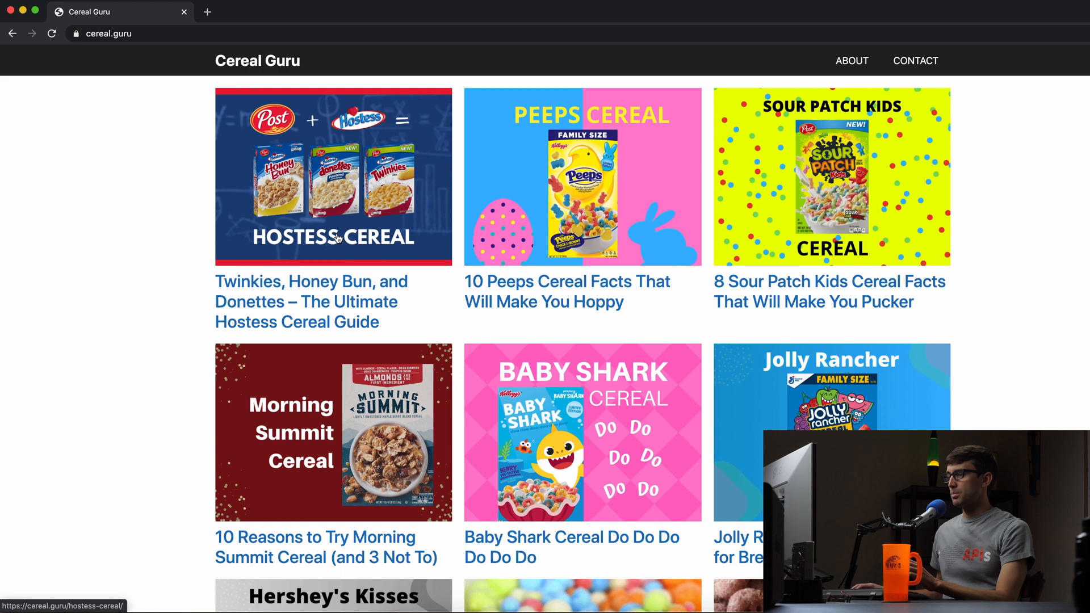
{"action": "scroll", "scroll_direction": "down", "scroll_amount": 3}
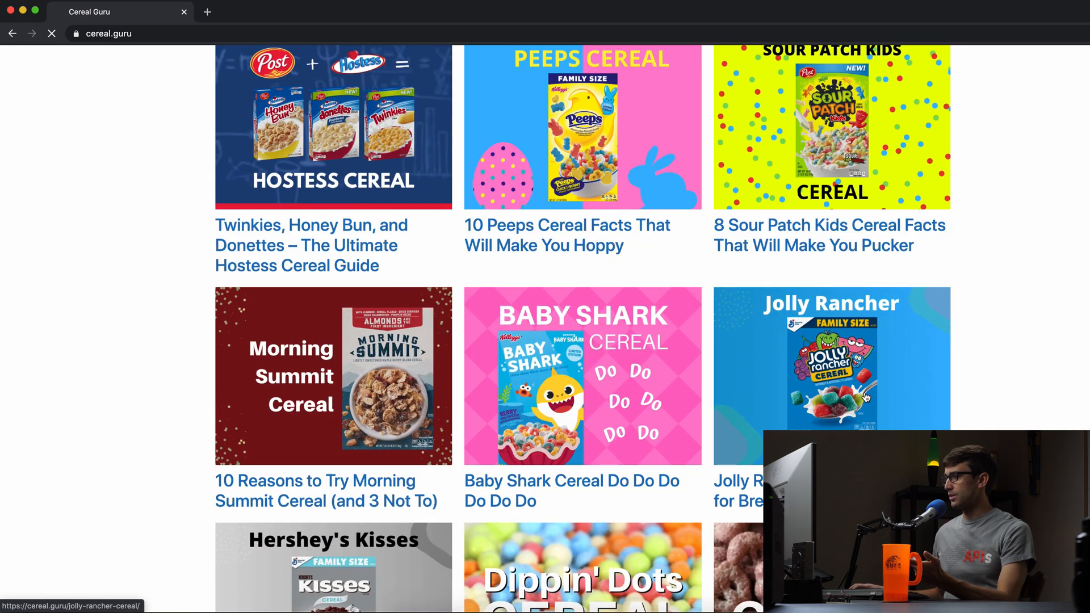
{"action": "left_click", "coordinate": [831, 375]}
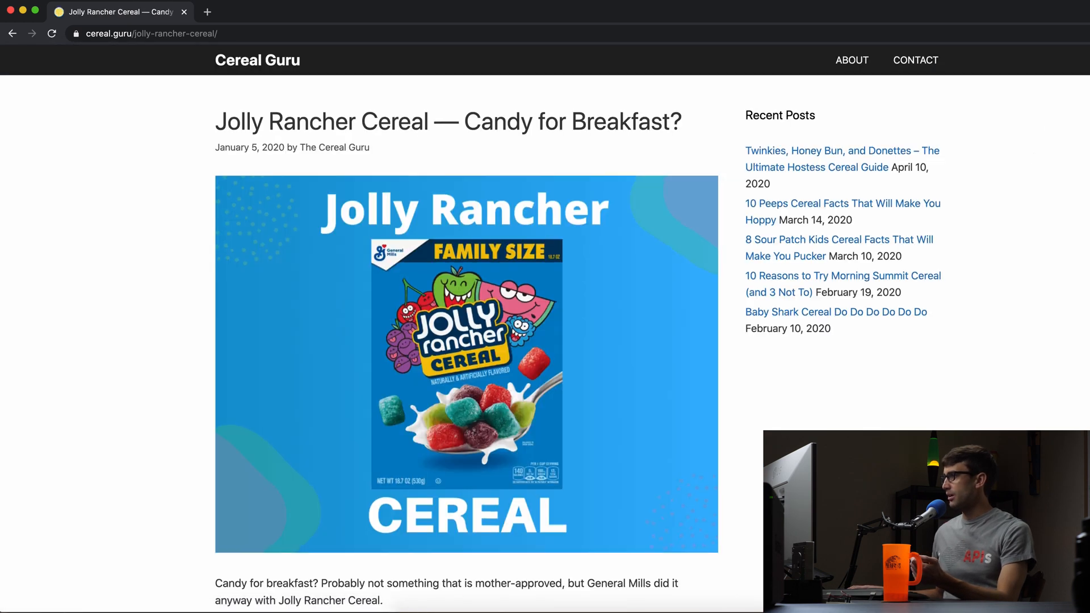
{"action": "scroll", "scroll_direction": "down", "scroll_amount": 3}
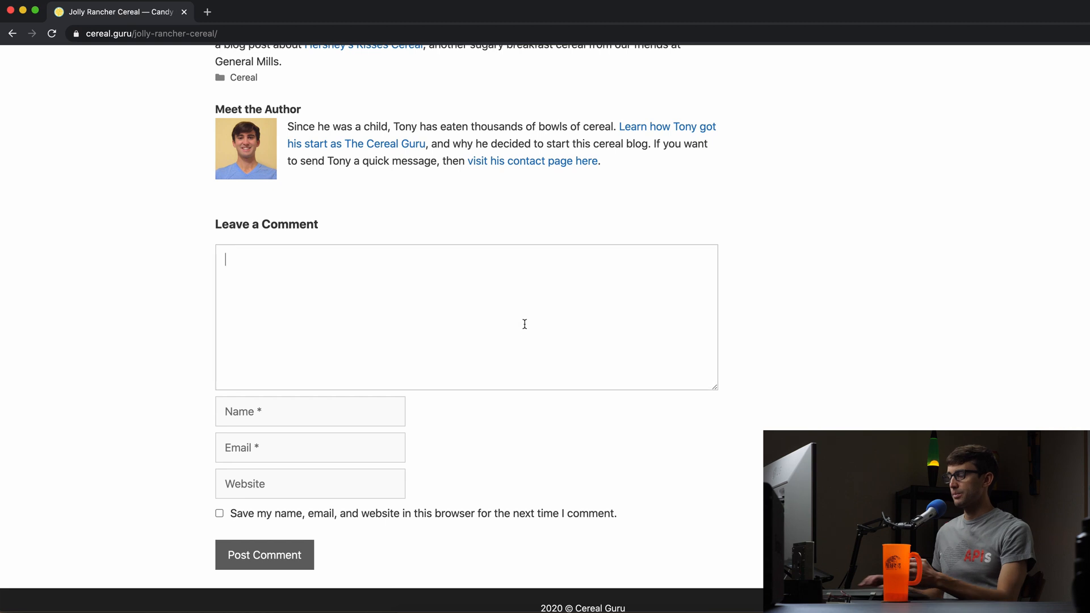
Write the comment 'Hey Tony, great post! Keep up the good work!'
{"action": "left_click", "coordinate": [467, 317]}
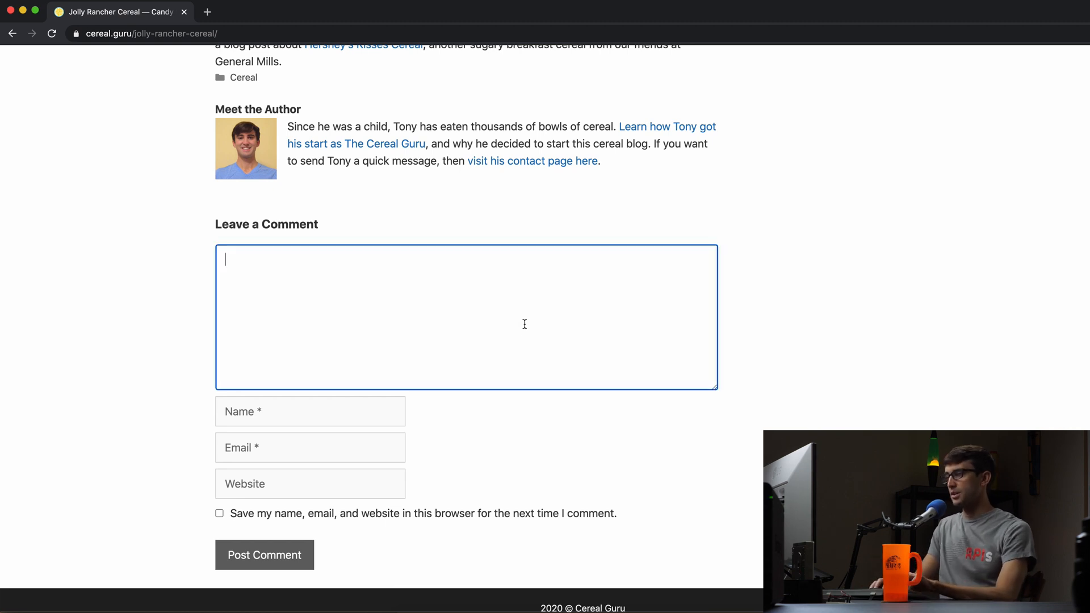
{"action": "type", "text": "Hey TOny"}
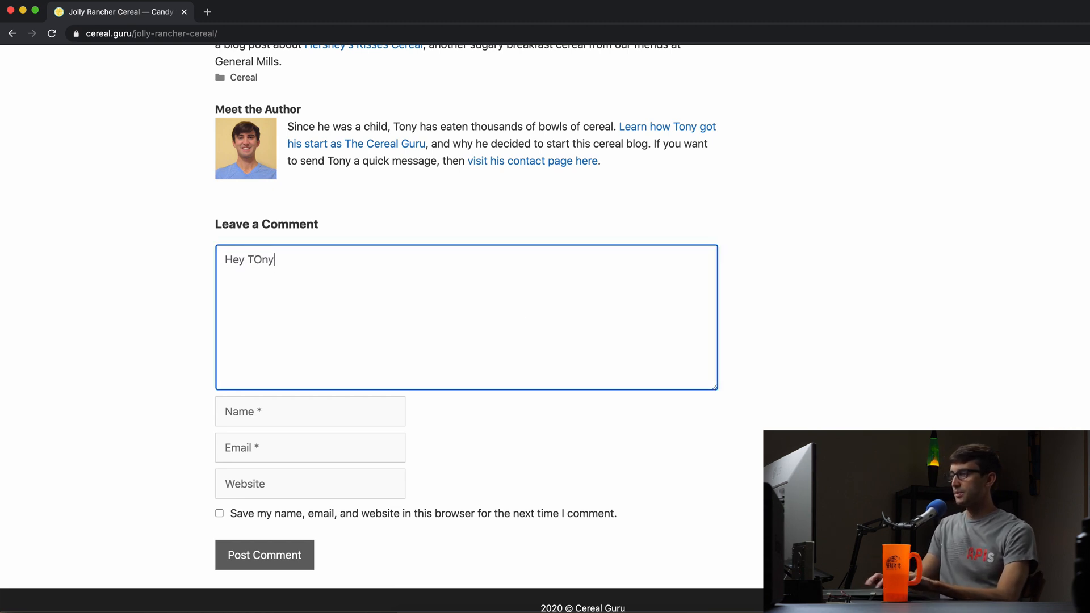
{"action": "type", "text": "Hey Tony, g"}
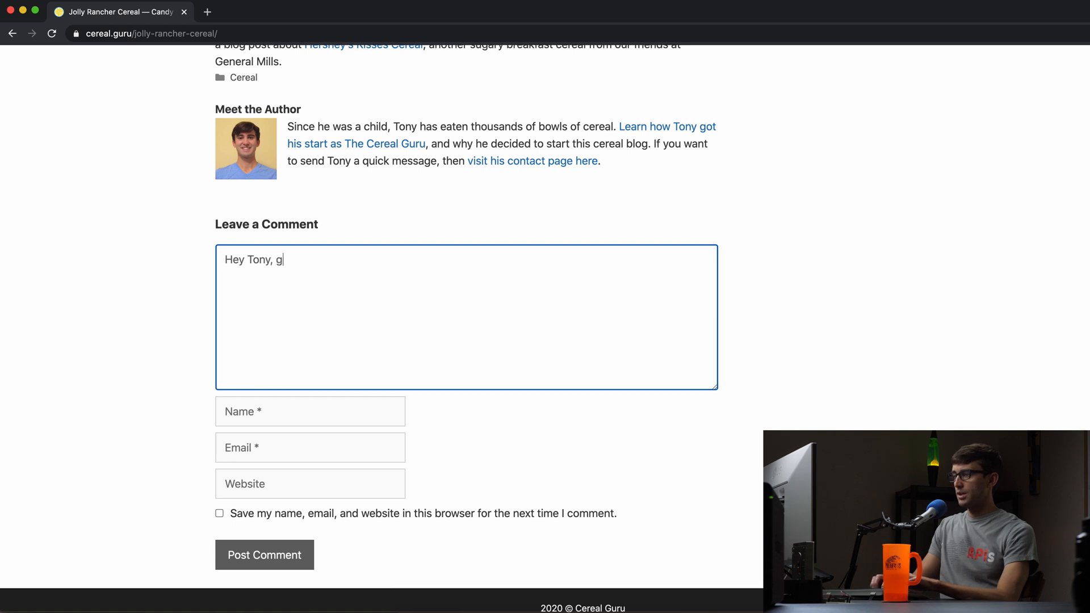
{"action": "type", "text": "reat post! Keep up the g"}
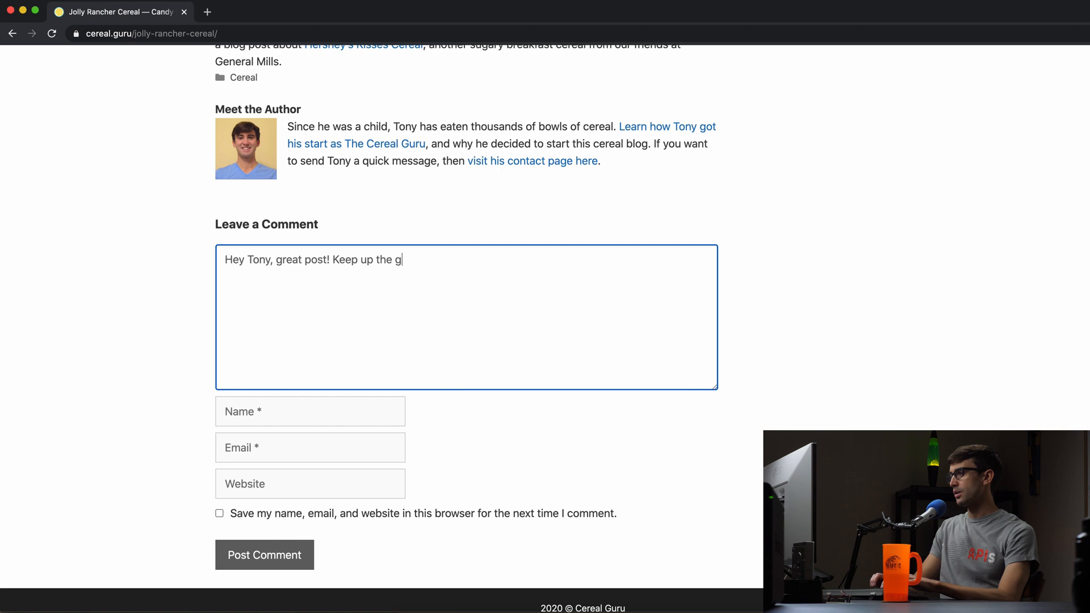
{"action": "type", "text": "ood work!"}
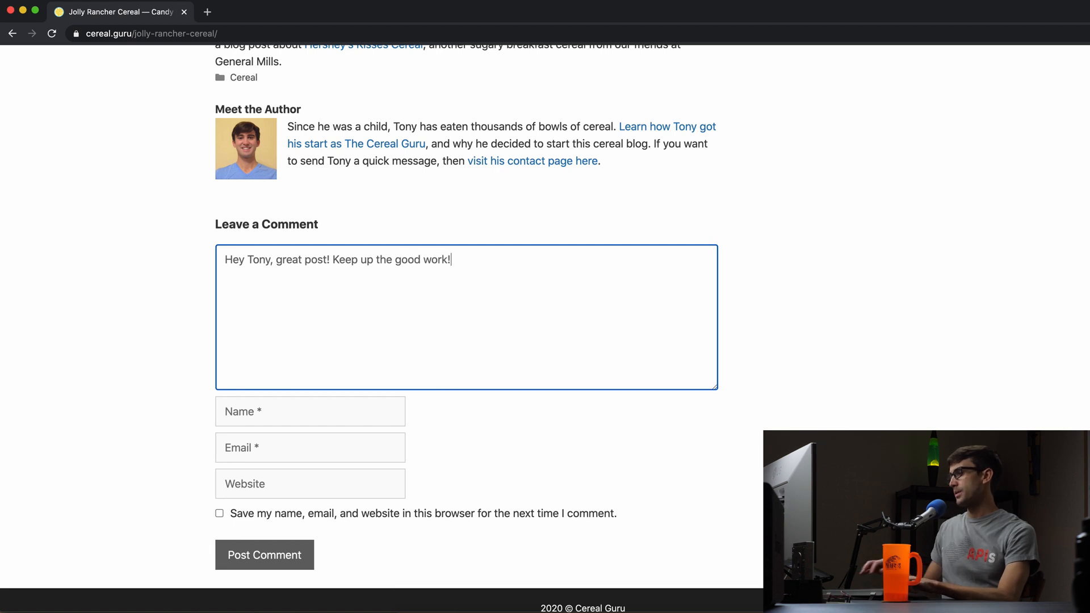
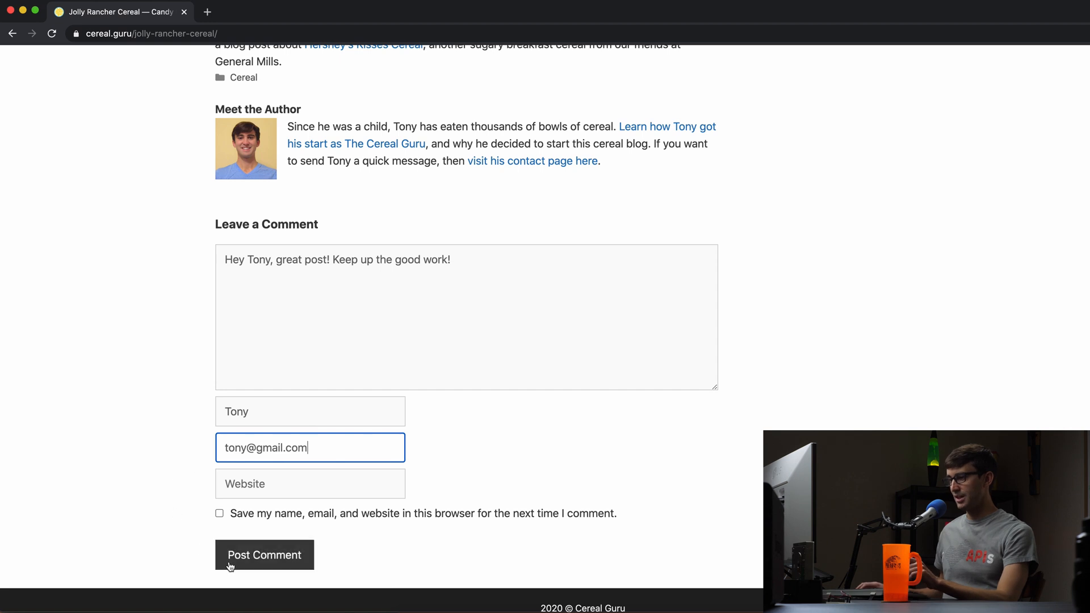
Fill Name 'Tony' and a gmail address, post the comment, and close the guest window
{"action": "left_click", "coordinate": [265, 556]}
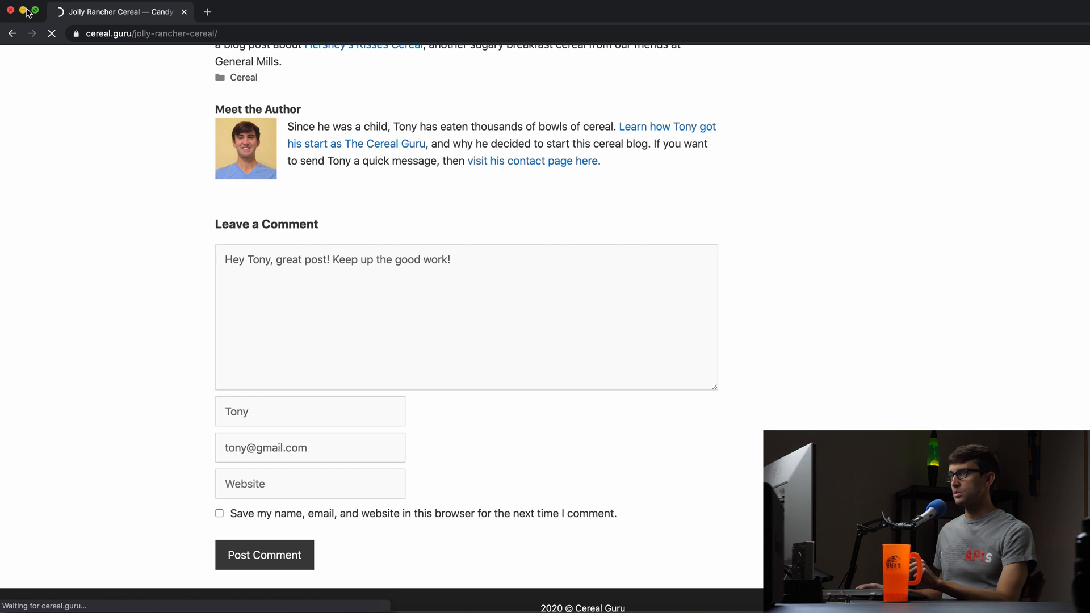
{"action": "left_click", "coordinate": [265, 555]}
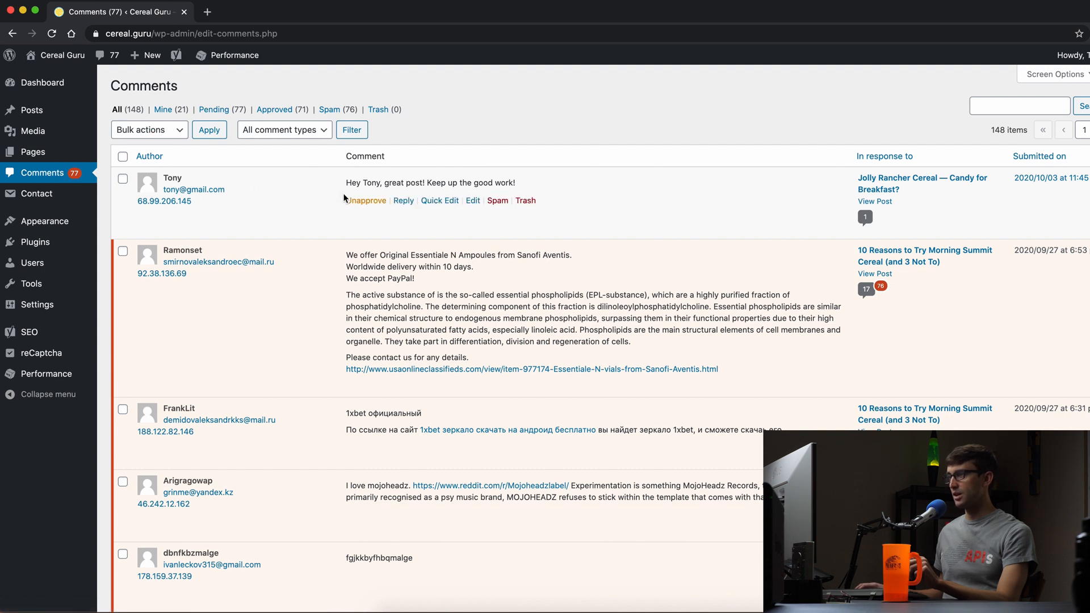
{"action": "mouse_move", "coordinate": [268, 129]}
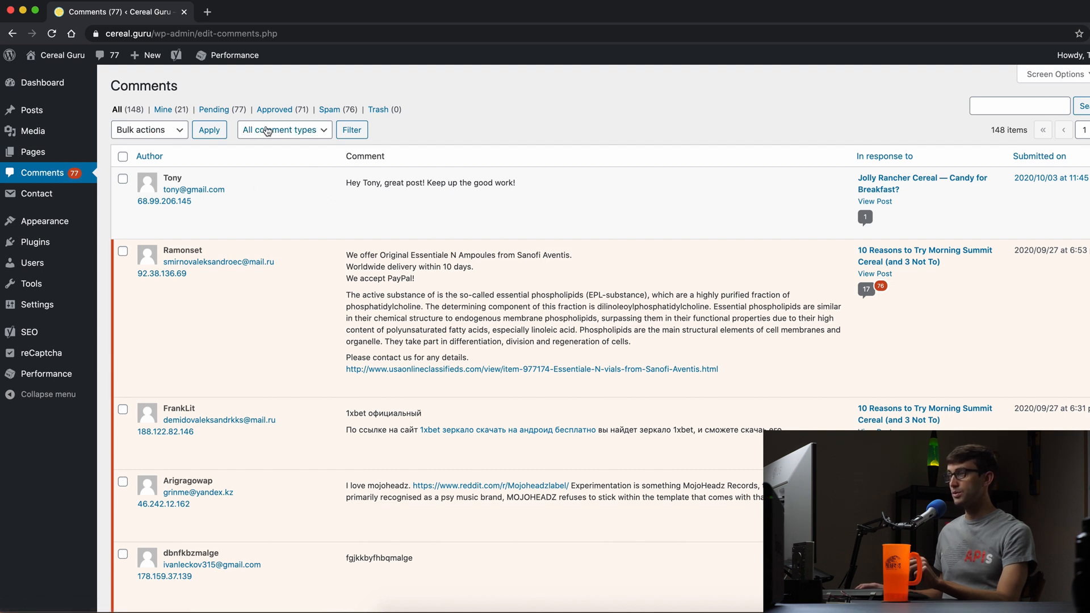
Filter the Comments list to Approved, showing Tony's comment at the top
{"action": "left_click", "coordinate": [274, 109]}
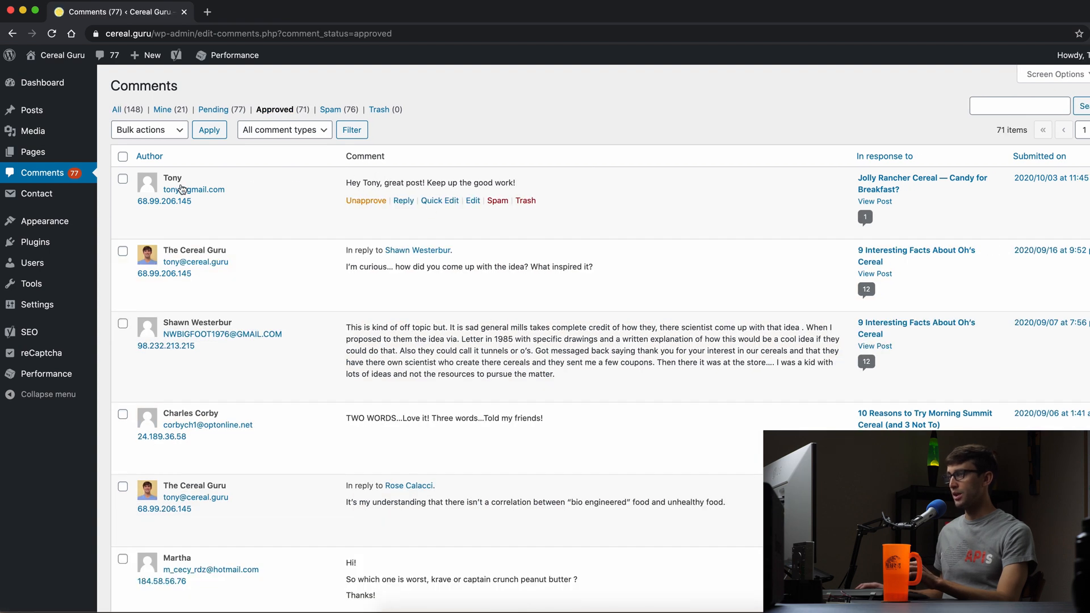
{"action": "mouse_move", "coordinate": [473, 188]}
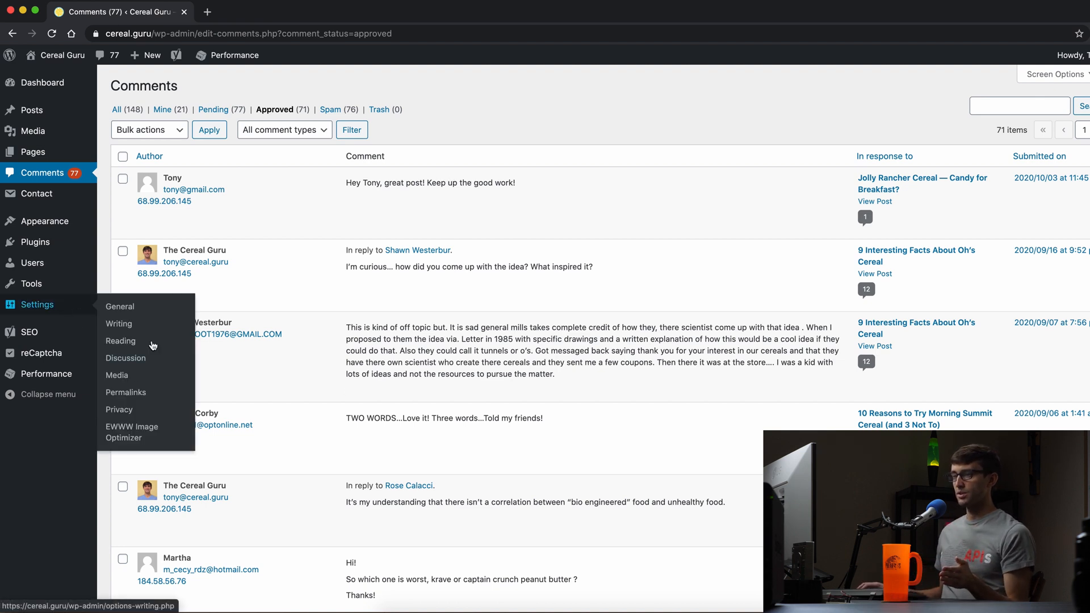
Revisit Discussion settings and highlight 'loan' in the Disallowed Comment Keys list
{"action": "left_click", "coordinate": [126, 357]}
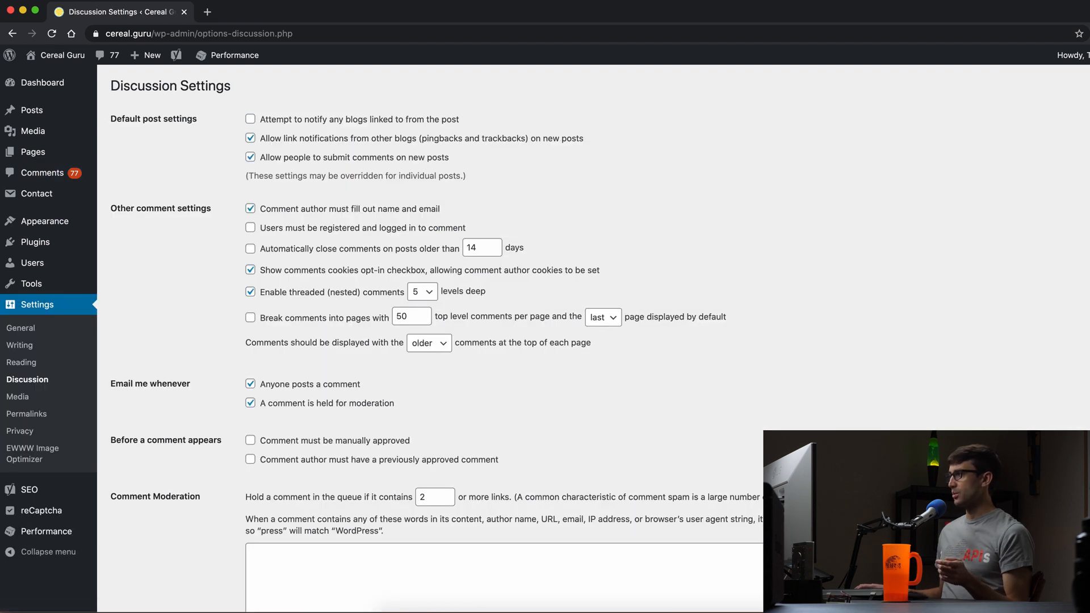
{"action": "scroll", "scroll_direction": "down", "scroll_amount": 3}
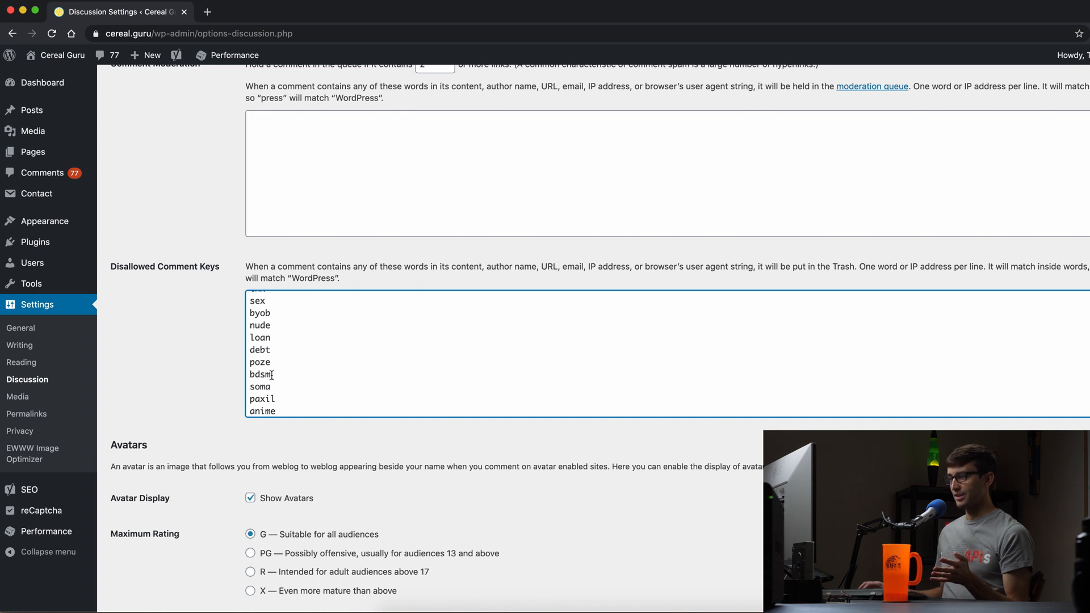
{"action": "double_click", "coordinate": [259, 337]}
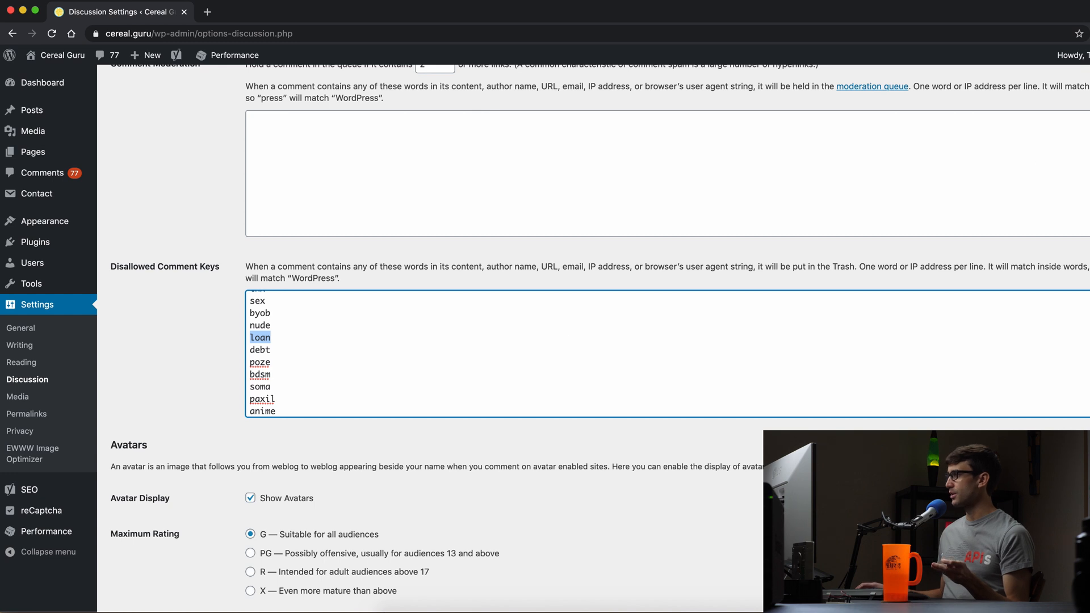
{"action": "scroll", "scroll_direction": "up", "scroll_amount": 3}
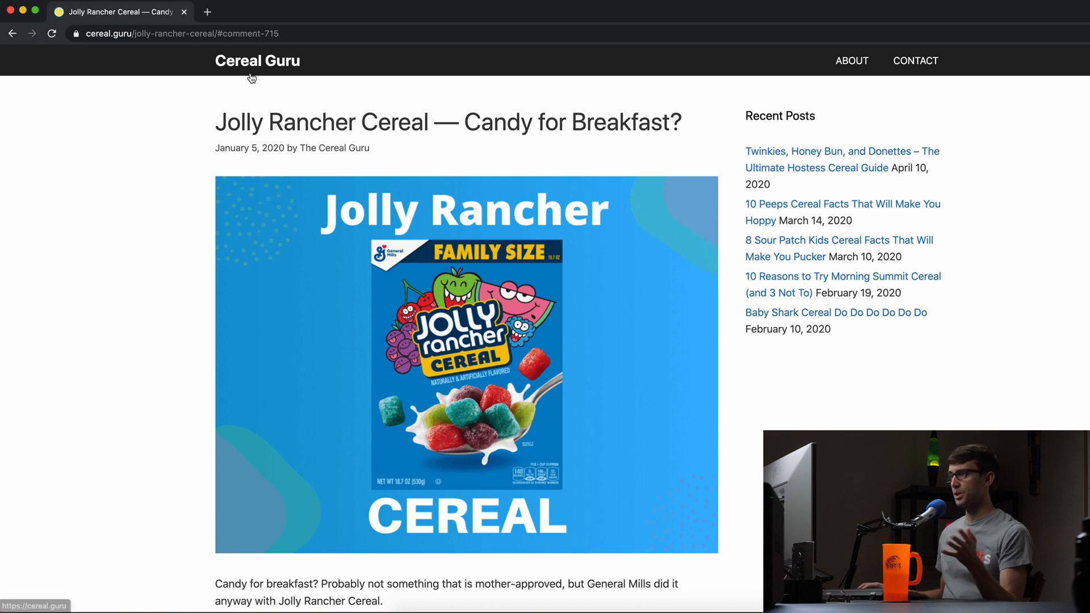
From the Cereal Guru home page, reach the 10 Peeps Cereal Facts post's comment form
{"action": "left_click", "coordinate": [258, 60]}
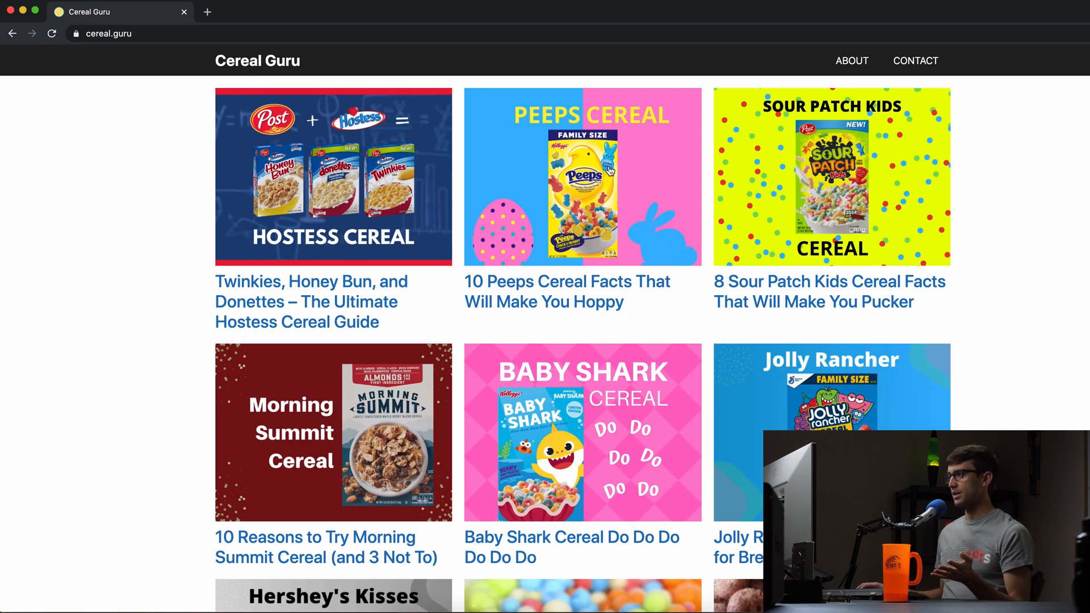
{"action": "left_click", "coordinate": [581, 176]}
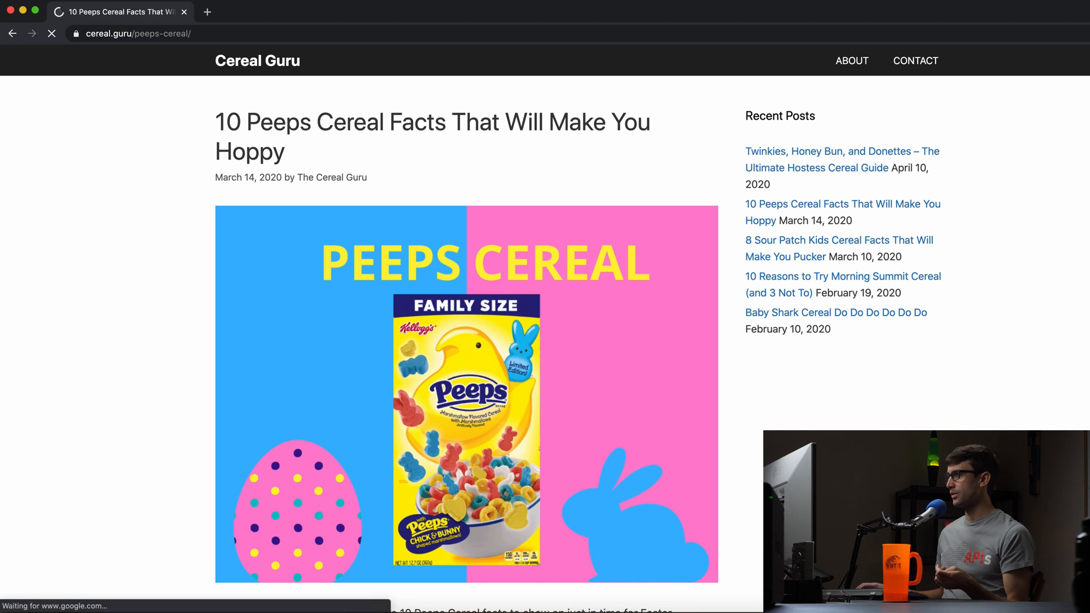
{"action": "scroll", "scroll_direction": "down", "scroll_amount": 3}
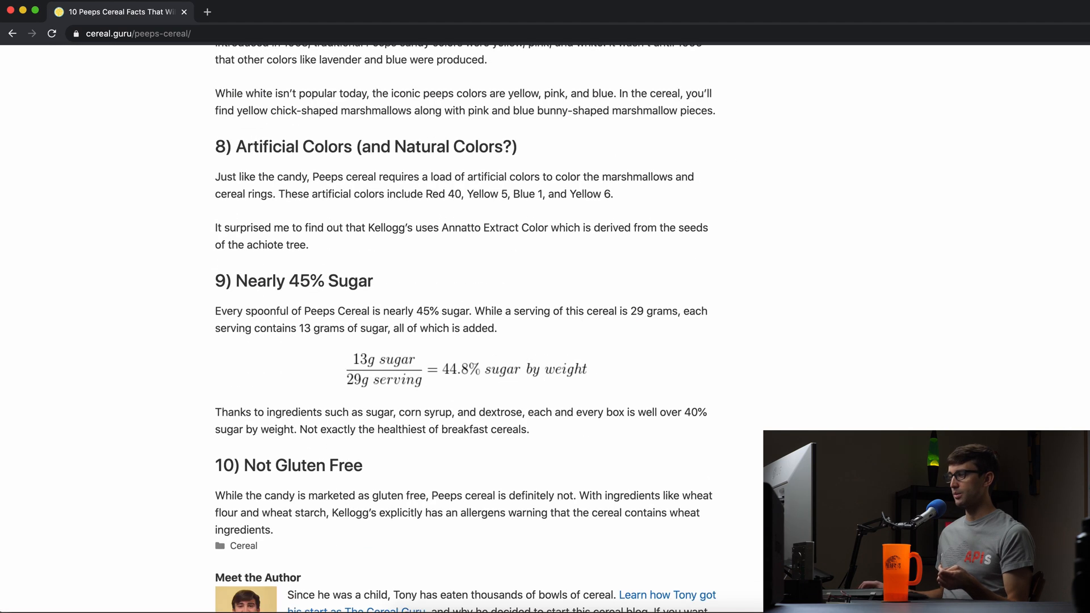
{"action": "scroll", "scroll_direction": "down", "scroll_amount": 3}
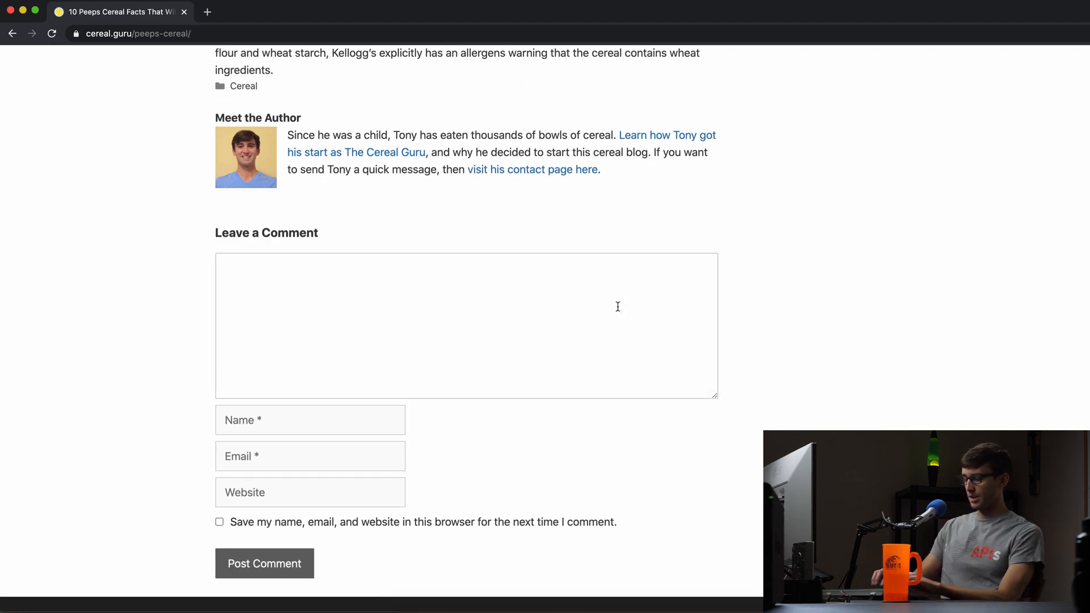
Write the comment 'Are you interested in a loan, Tony? I have one for you. Please contact me.'
{"action": "left_click", "coordinate": [466, 325]}
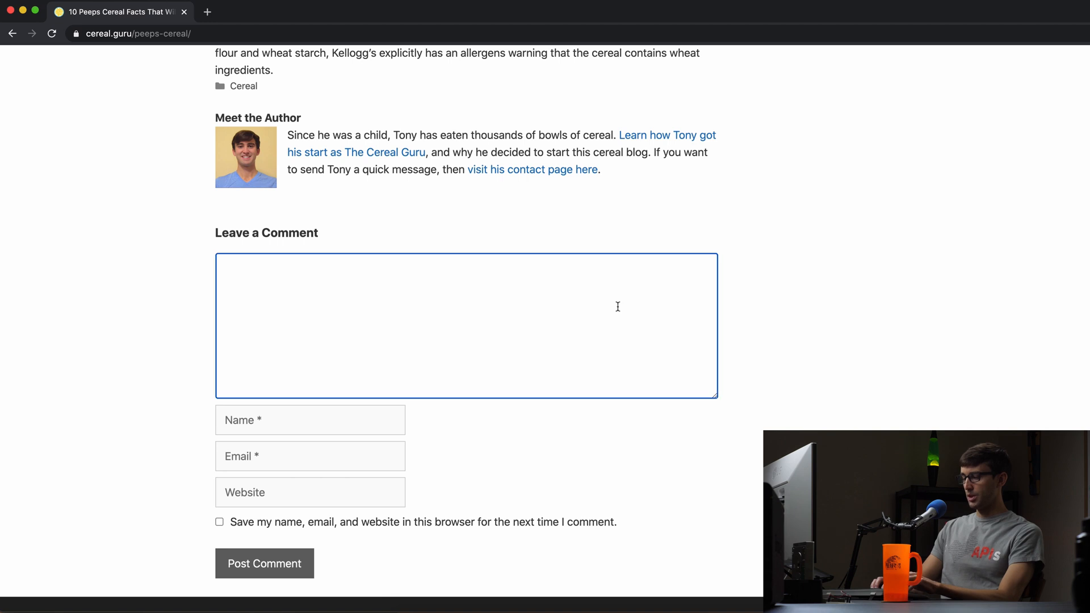
{"action": "type", "text": "Are you inter"}
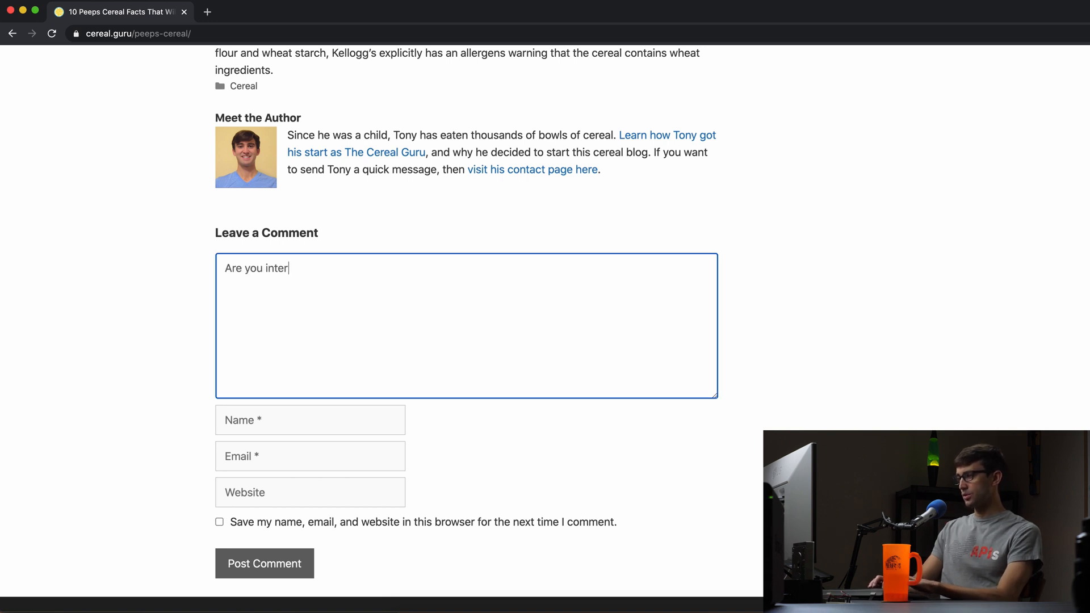
{"action": "type", "text": "ested in a l"}
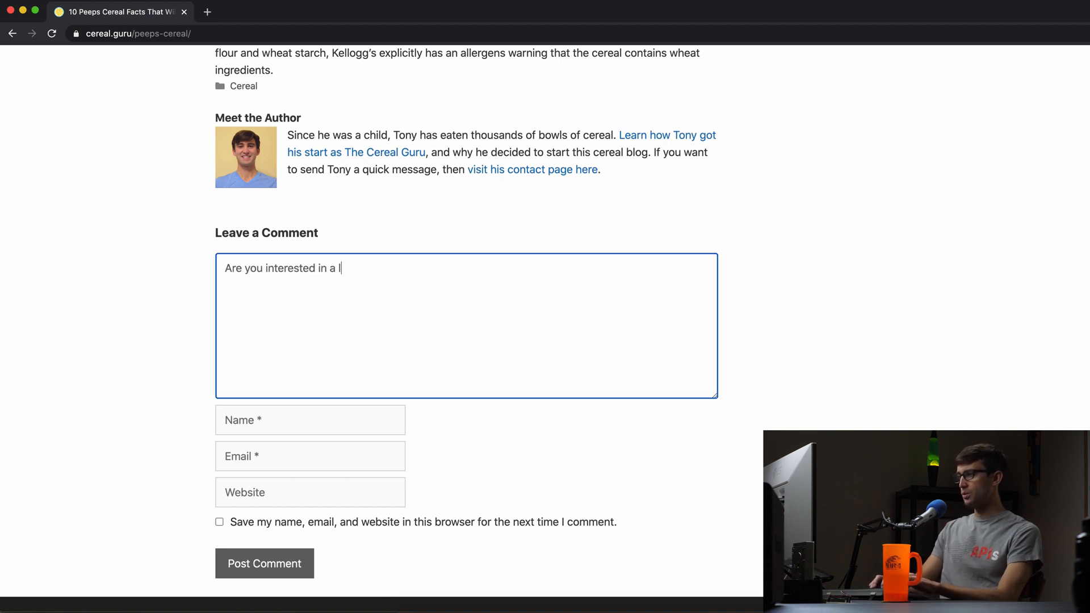
{"action": "type", "text": "oan,"}
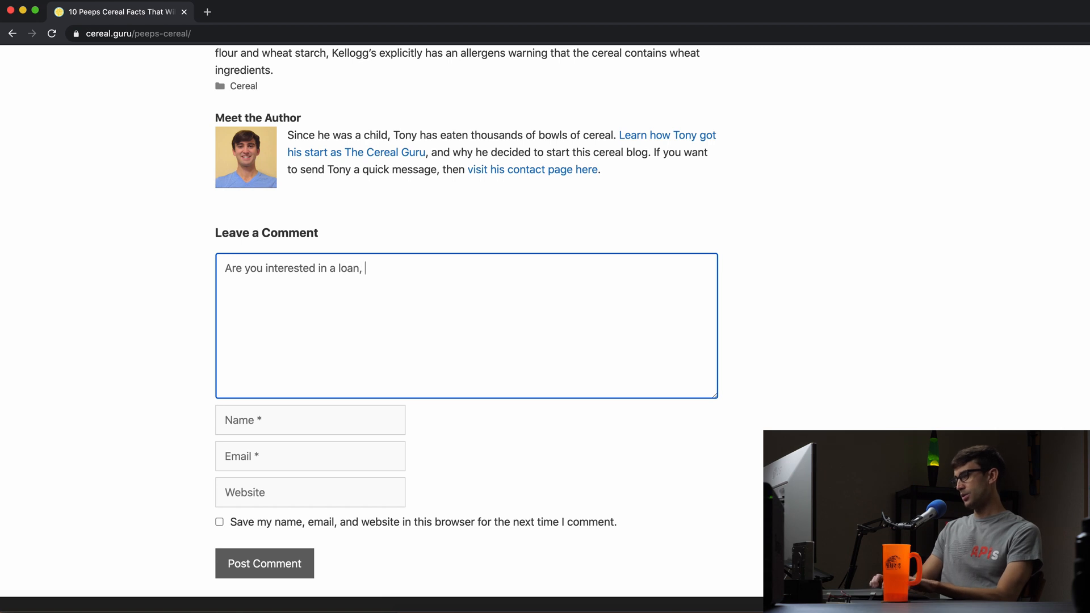
{"action": "type", "text": "Tony? I have"}
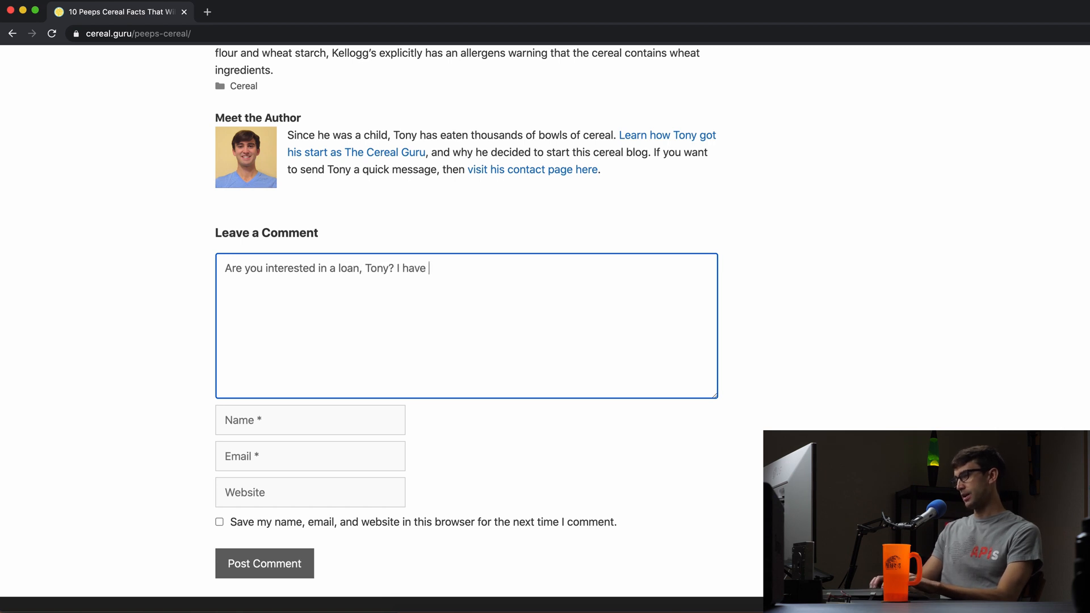
{"action": "type", "text": "one for you"}
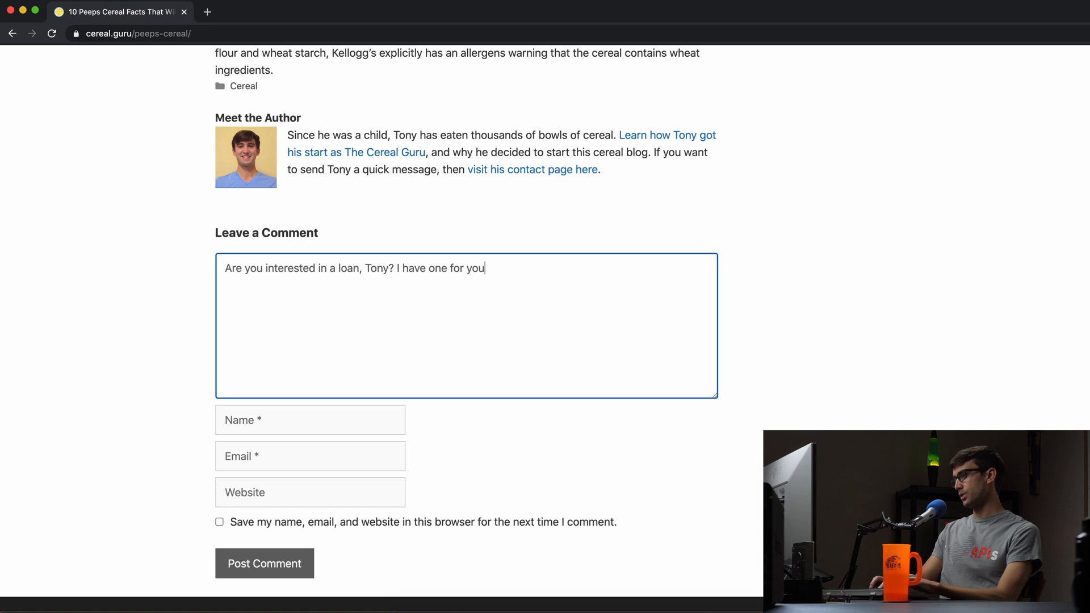
{"action": "type", "text": ". Please com"}
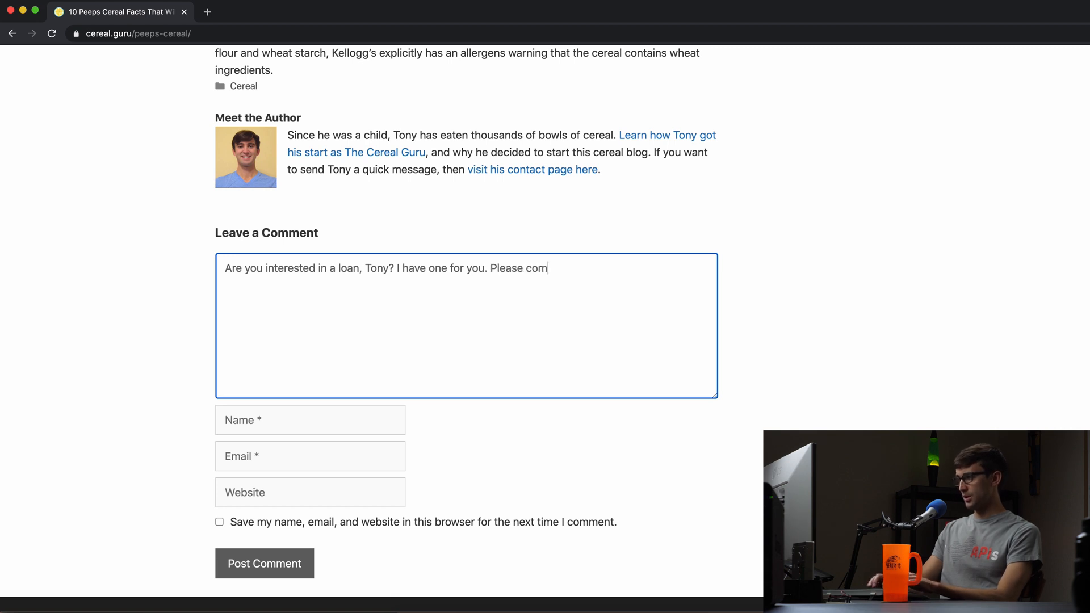
{"action": "type", "text": "tact me."}
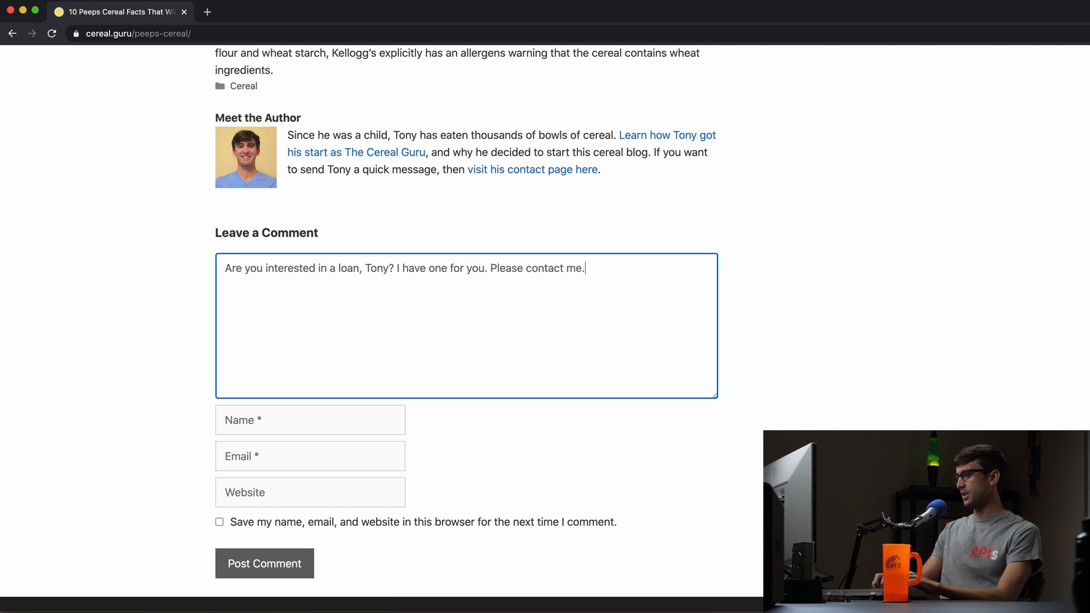
{"action": "type", "text": "Tony"}
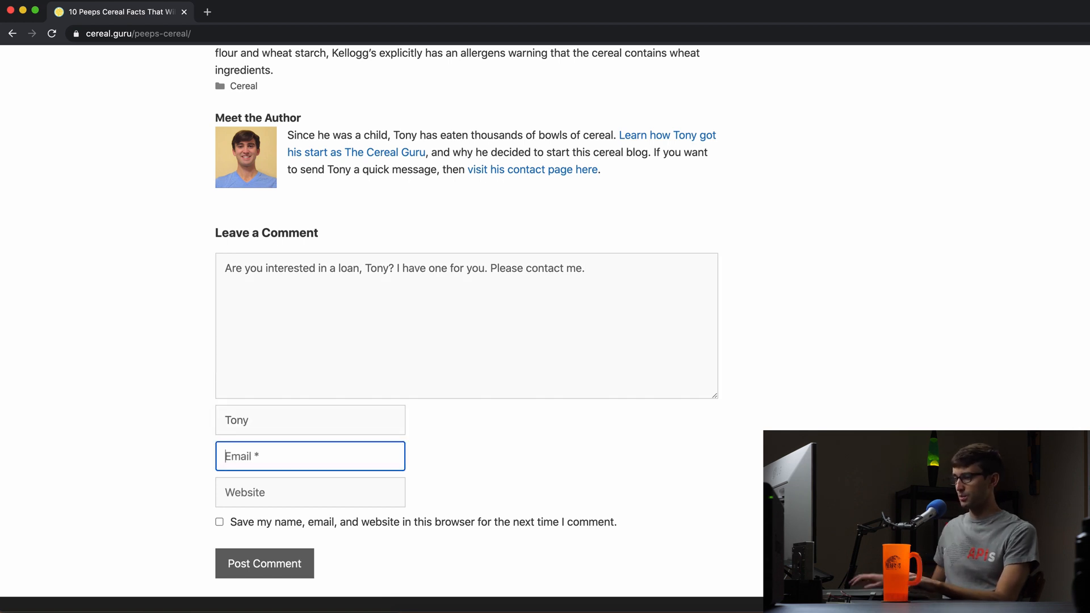
{"action": "type", "text": "Bill"}
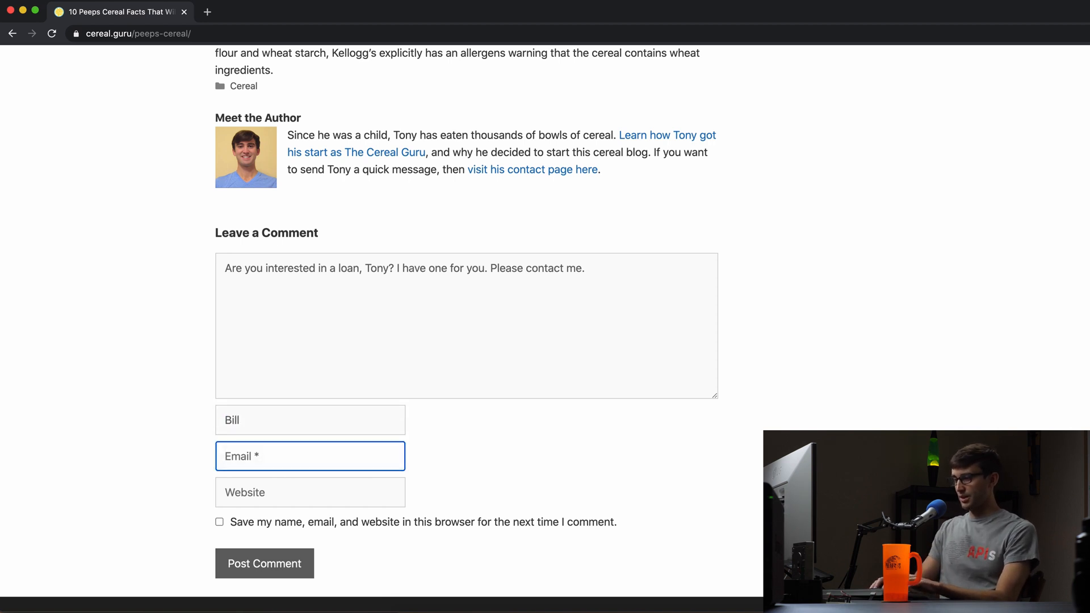
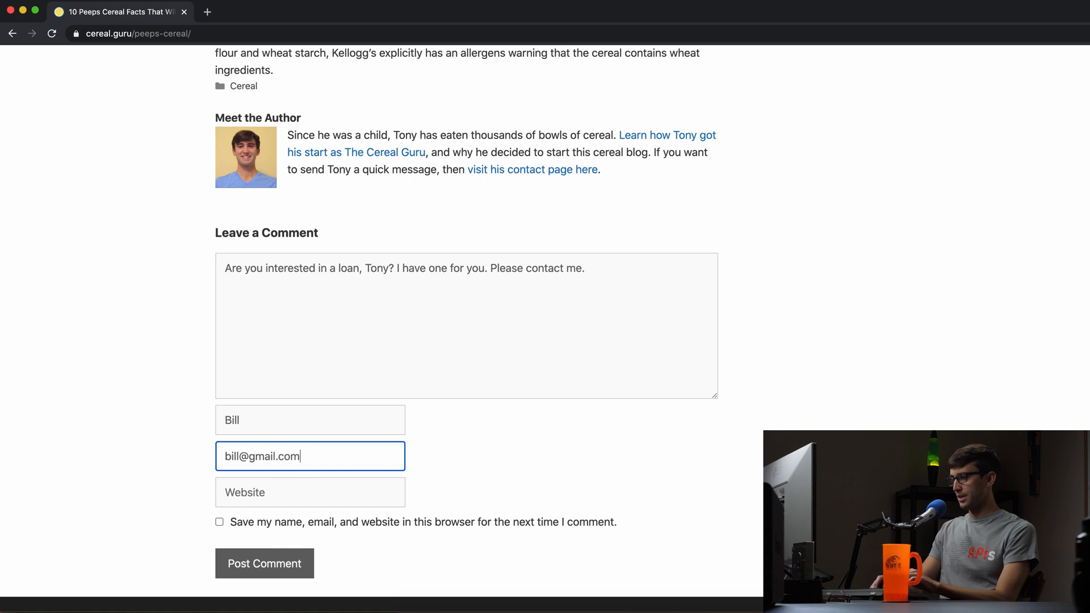
{"action": "left_click", "coordinate": [265, 563]}
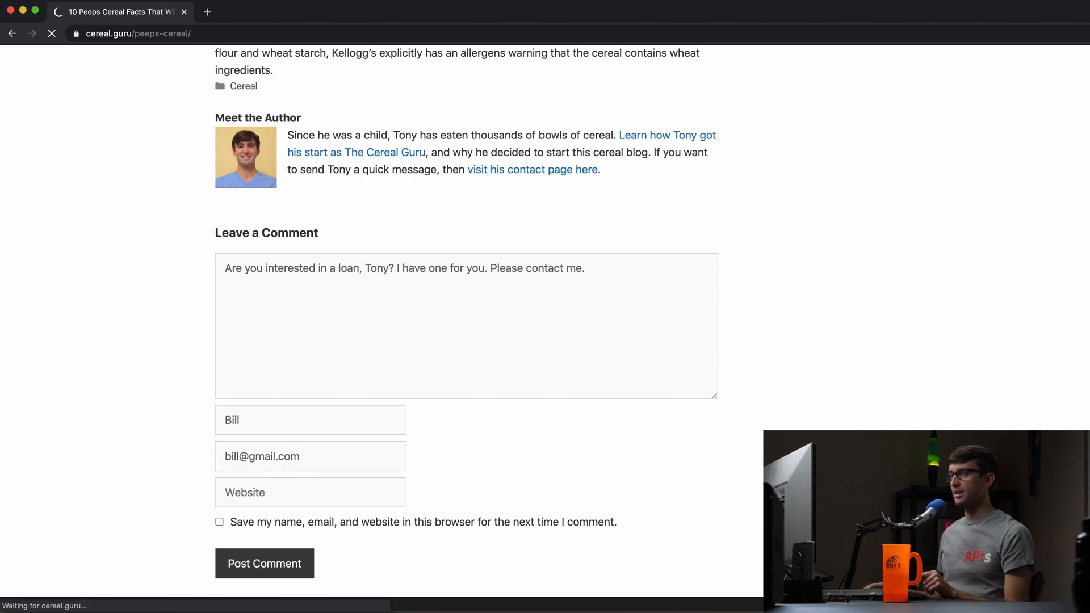
{"action": "left_click", "coordinate": [265, 564]}
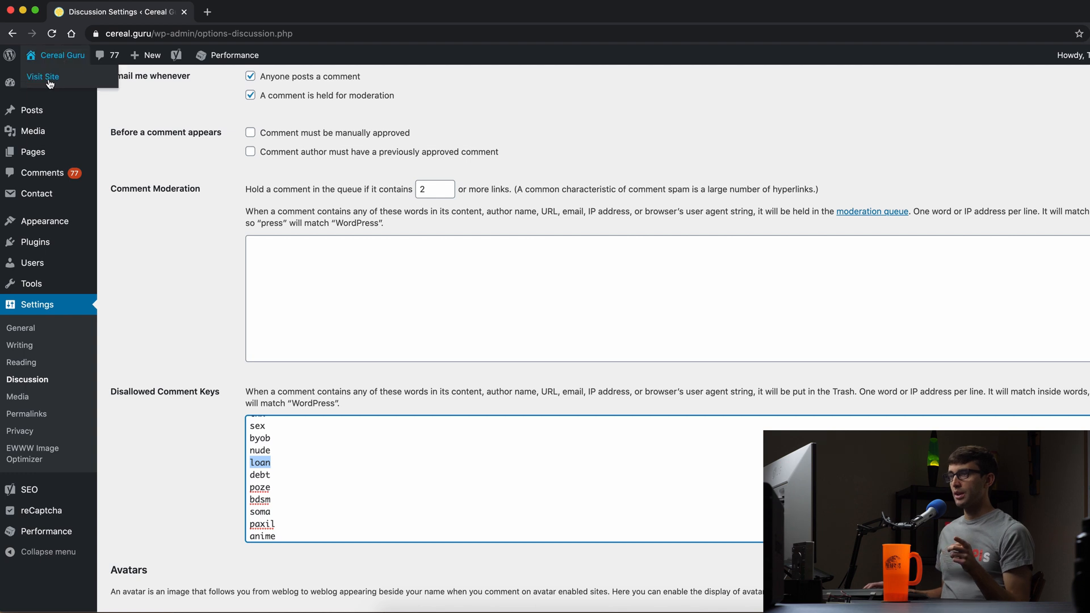
Show the Comments list, where Bill's loan comment is absent
{"action": "left_click", "coordinate": [42, 173]}
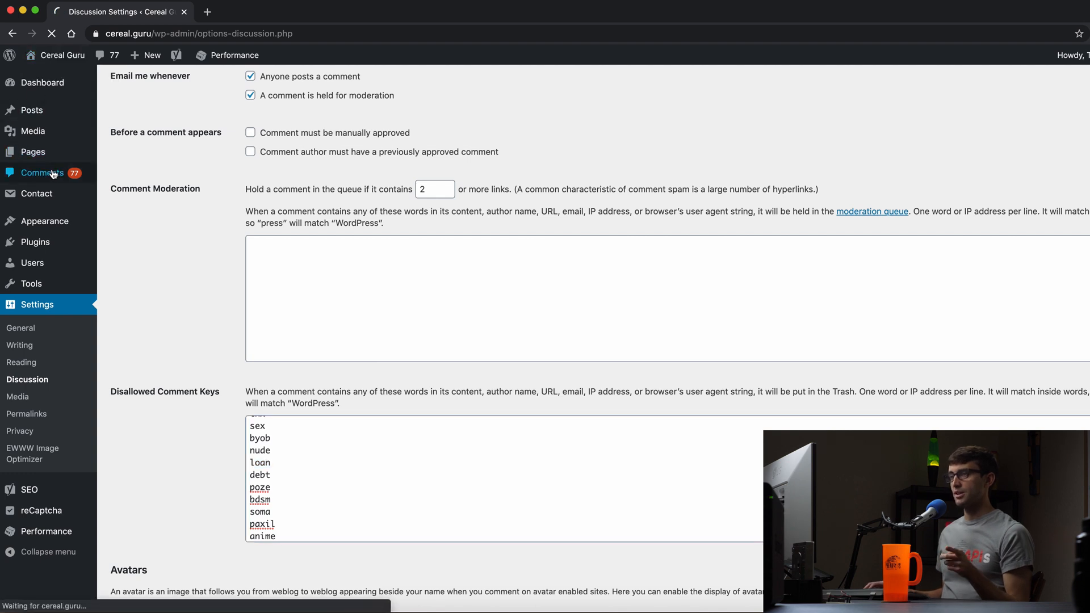
{"action": "left_click", "coordinate": [42, 173]}
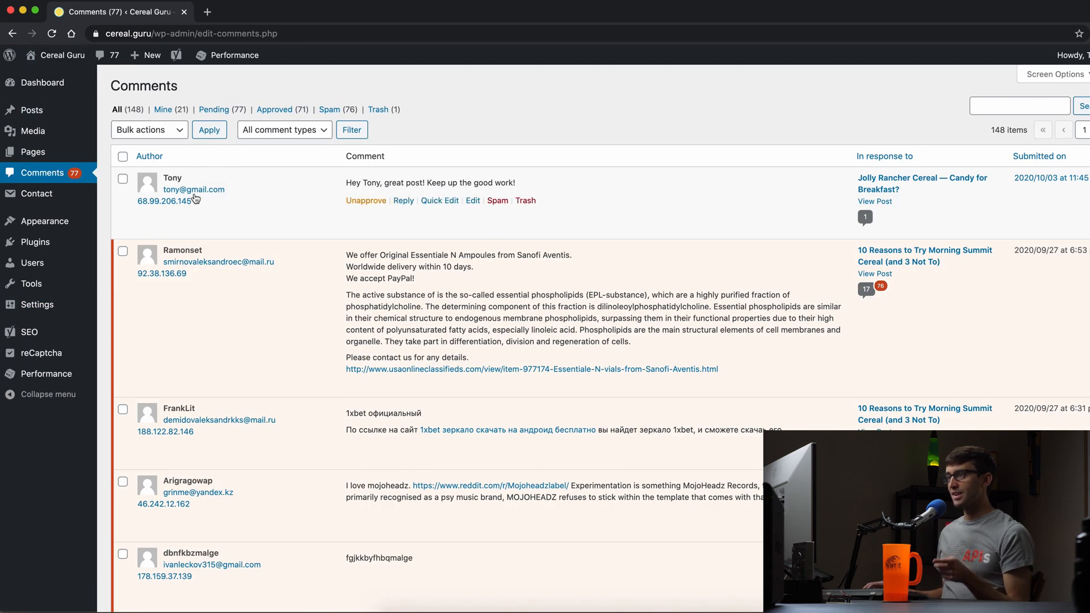
{"action": "mouse_move", "coordinate": [295, 196]}
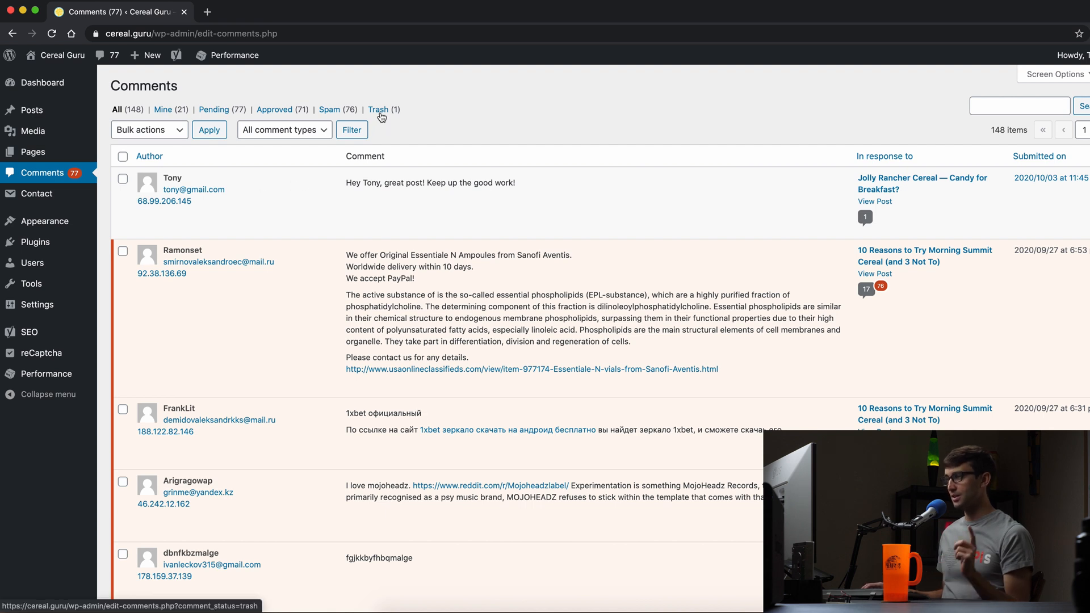
Filter to Trash (1) and highlight 'loan' in Bill's trashed comment
{"action": "left_click", "coordinate": [377, 109]}
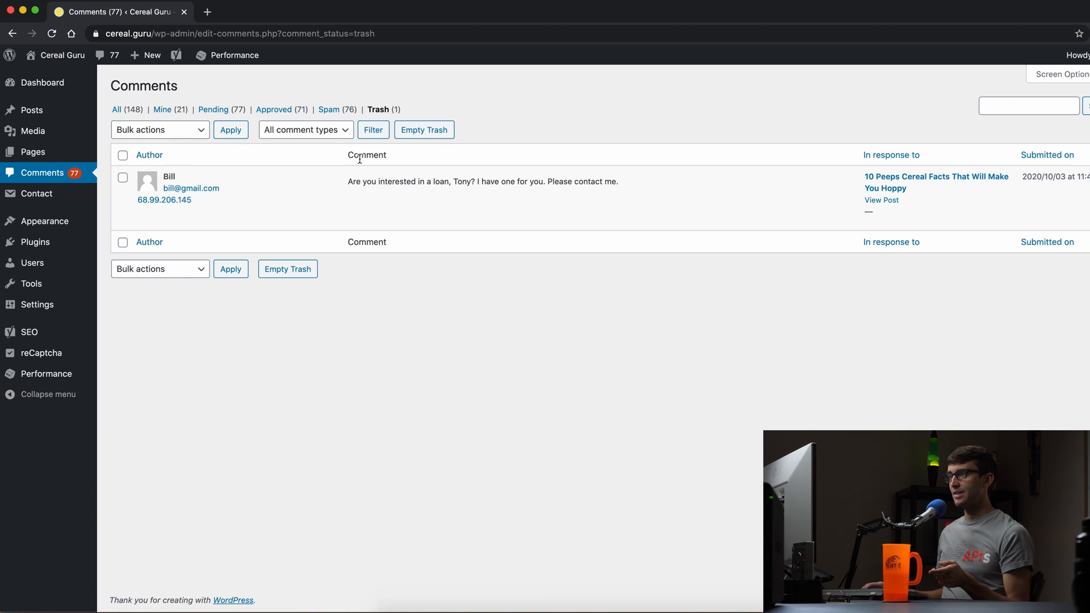
{"action": "mouse_move", "coordinate": [389, 195]}
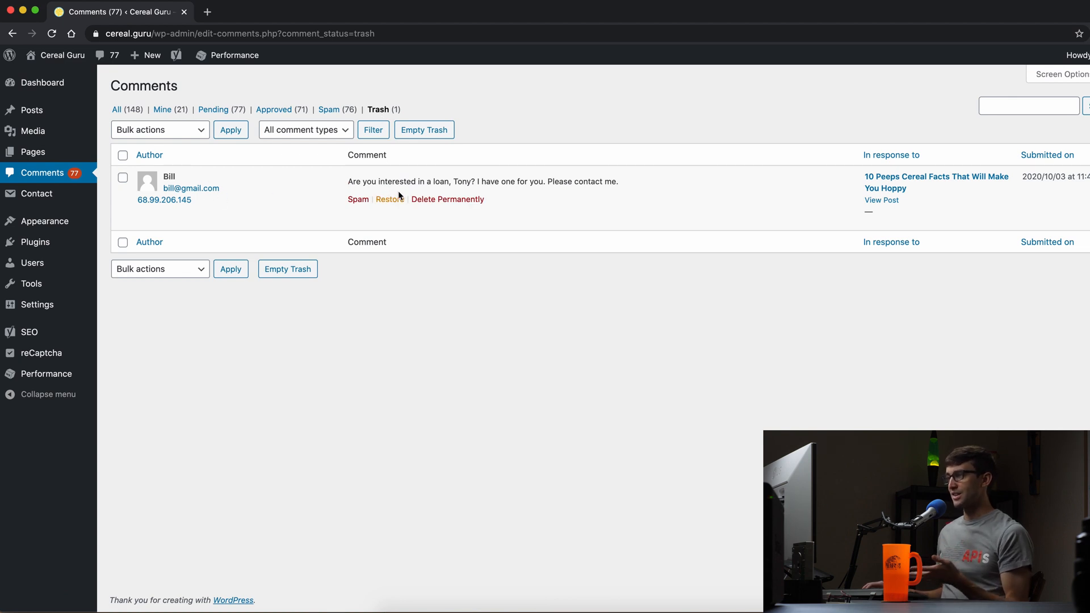
{"action": "mouse_move", "coordinate": [572, 185]}
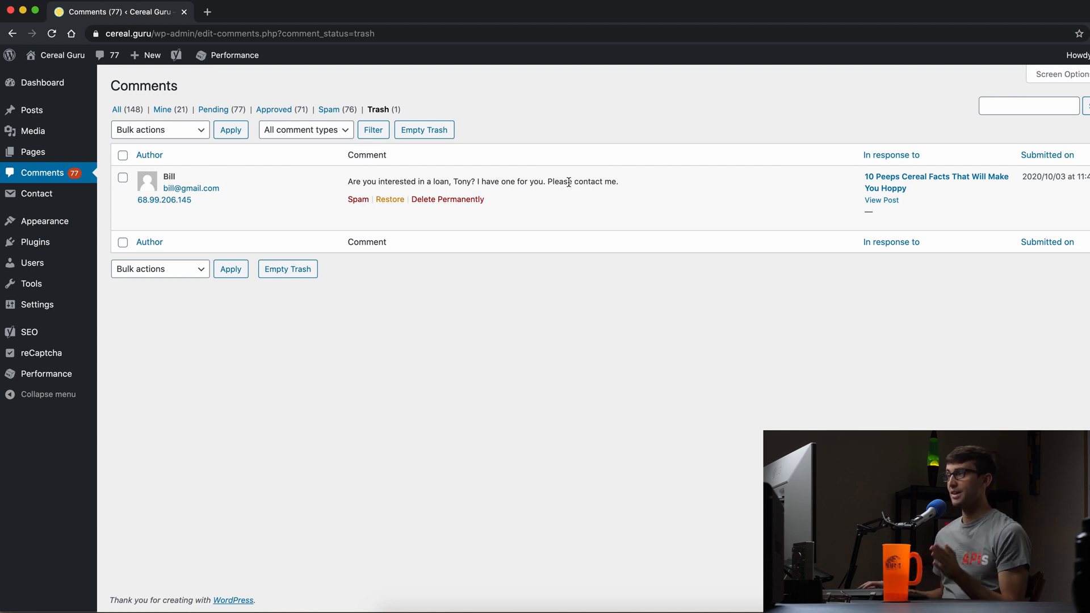
{"action": "double_click", "coordinate": [441, 181]}
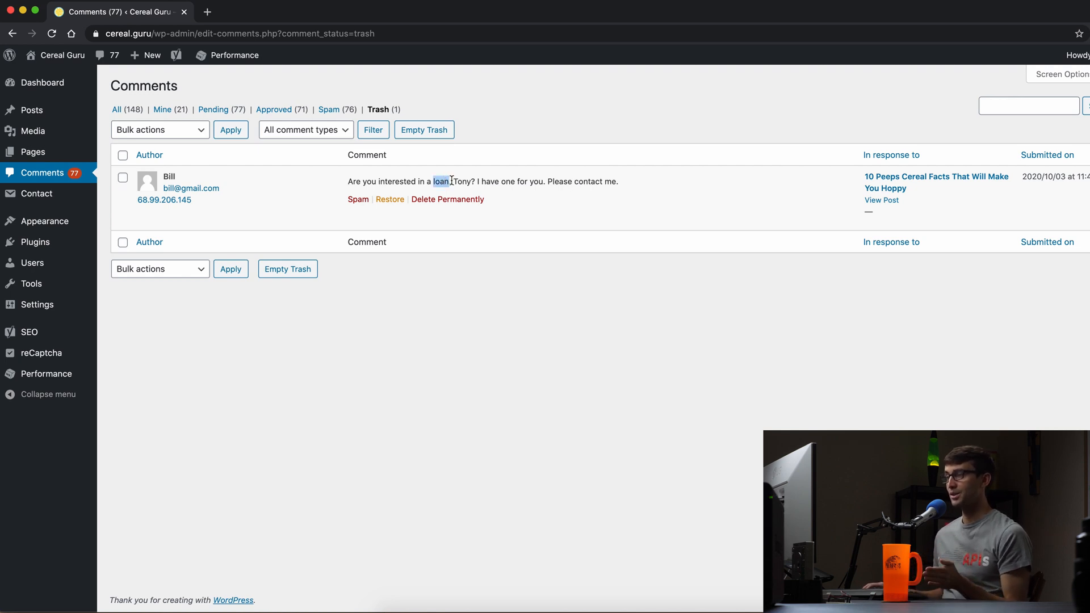
{"action": "mouse_move", "coordinate": [509, 162]}
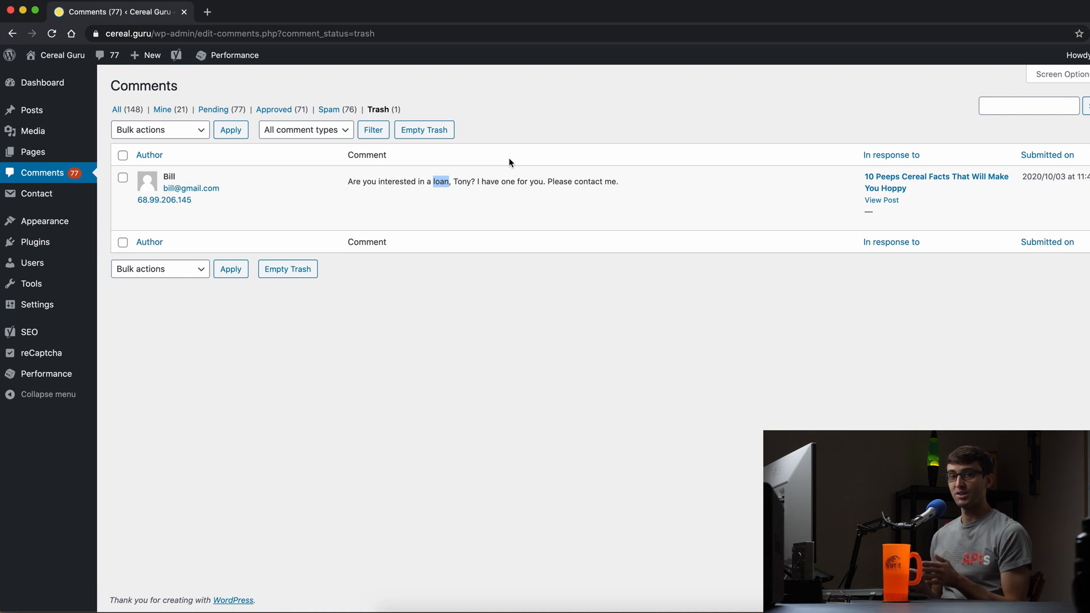